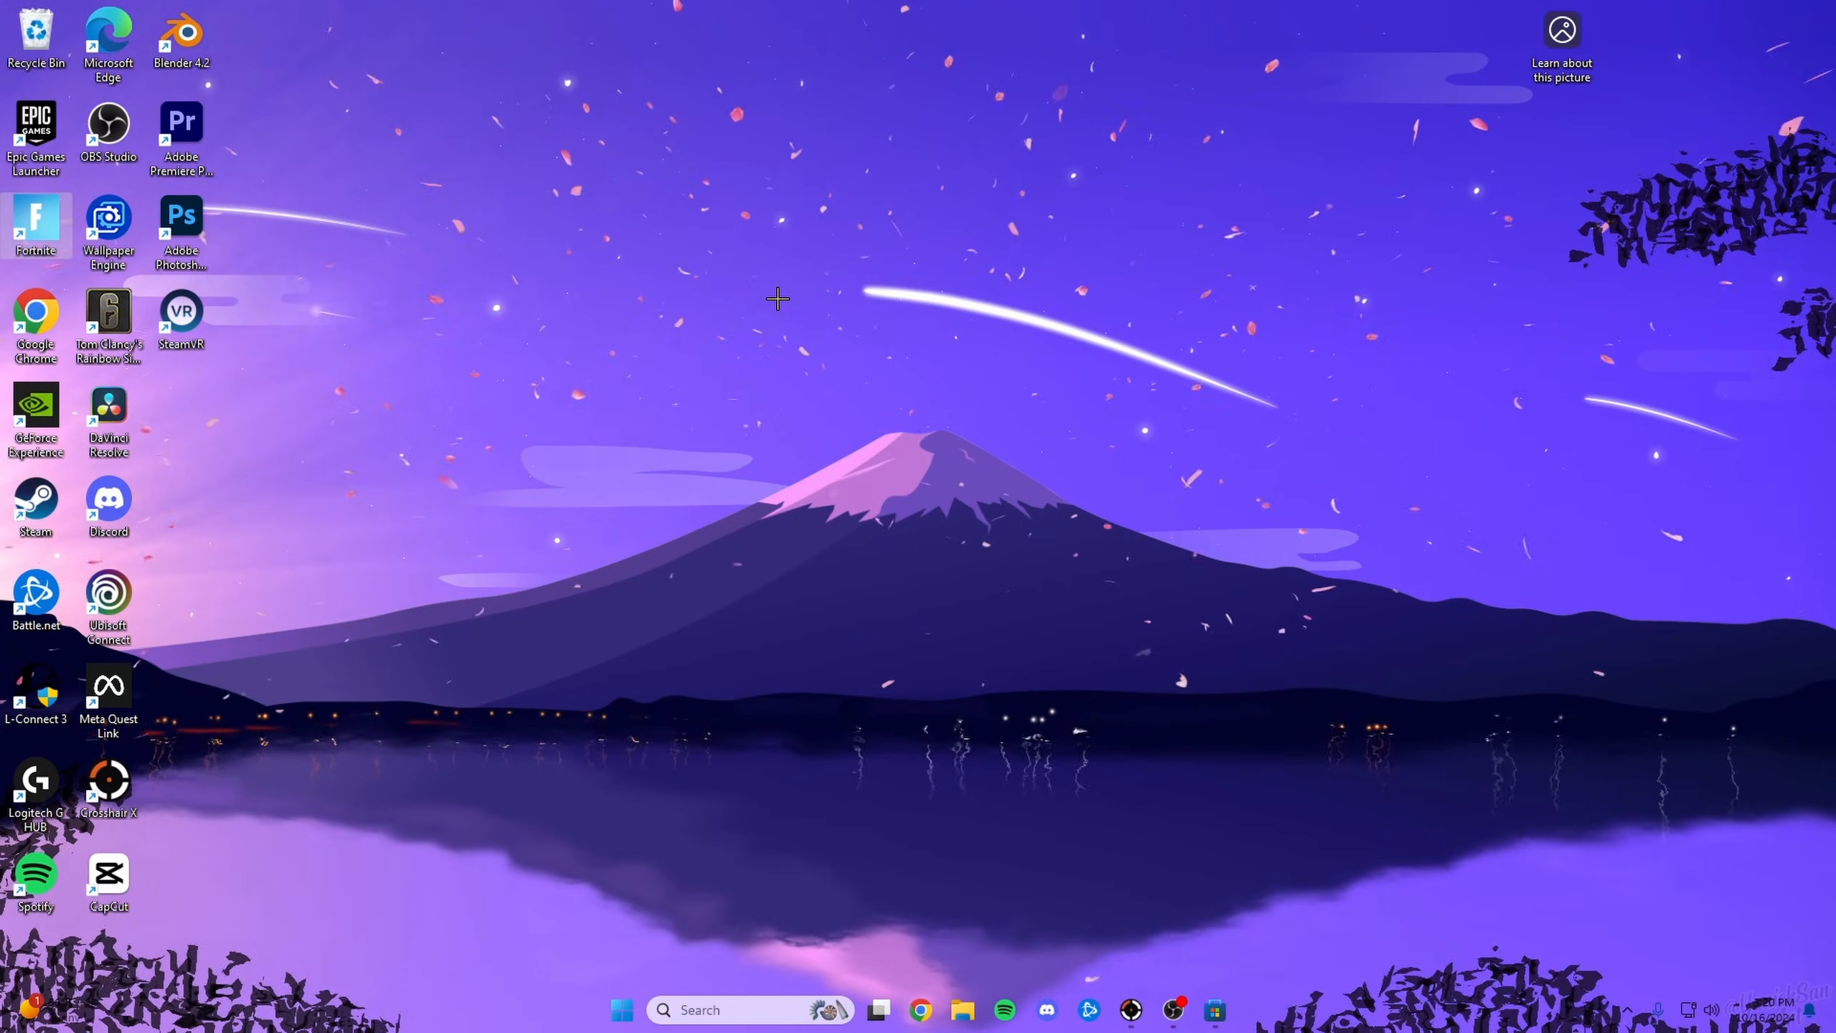
Search Microsoft Store for 'crosshair x', view the Crosshair X Extension listing, then close the store.
left_click(1215, 1010)
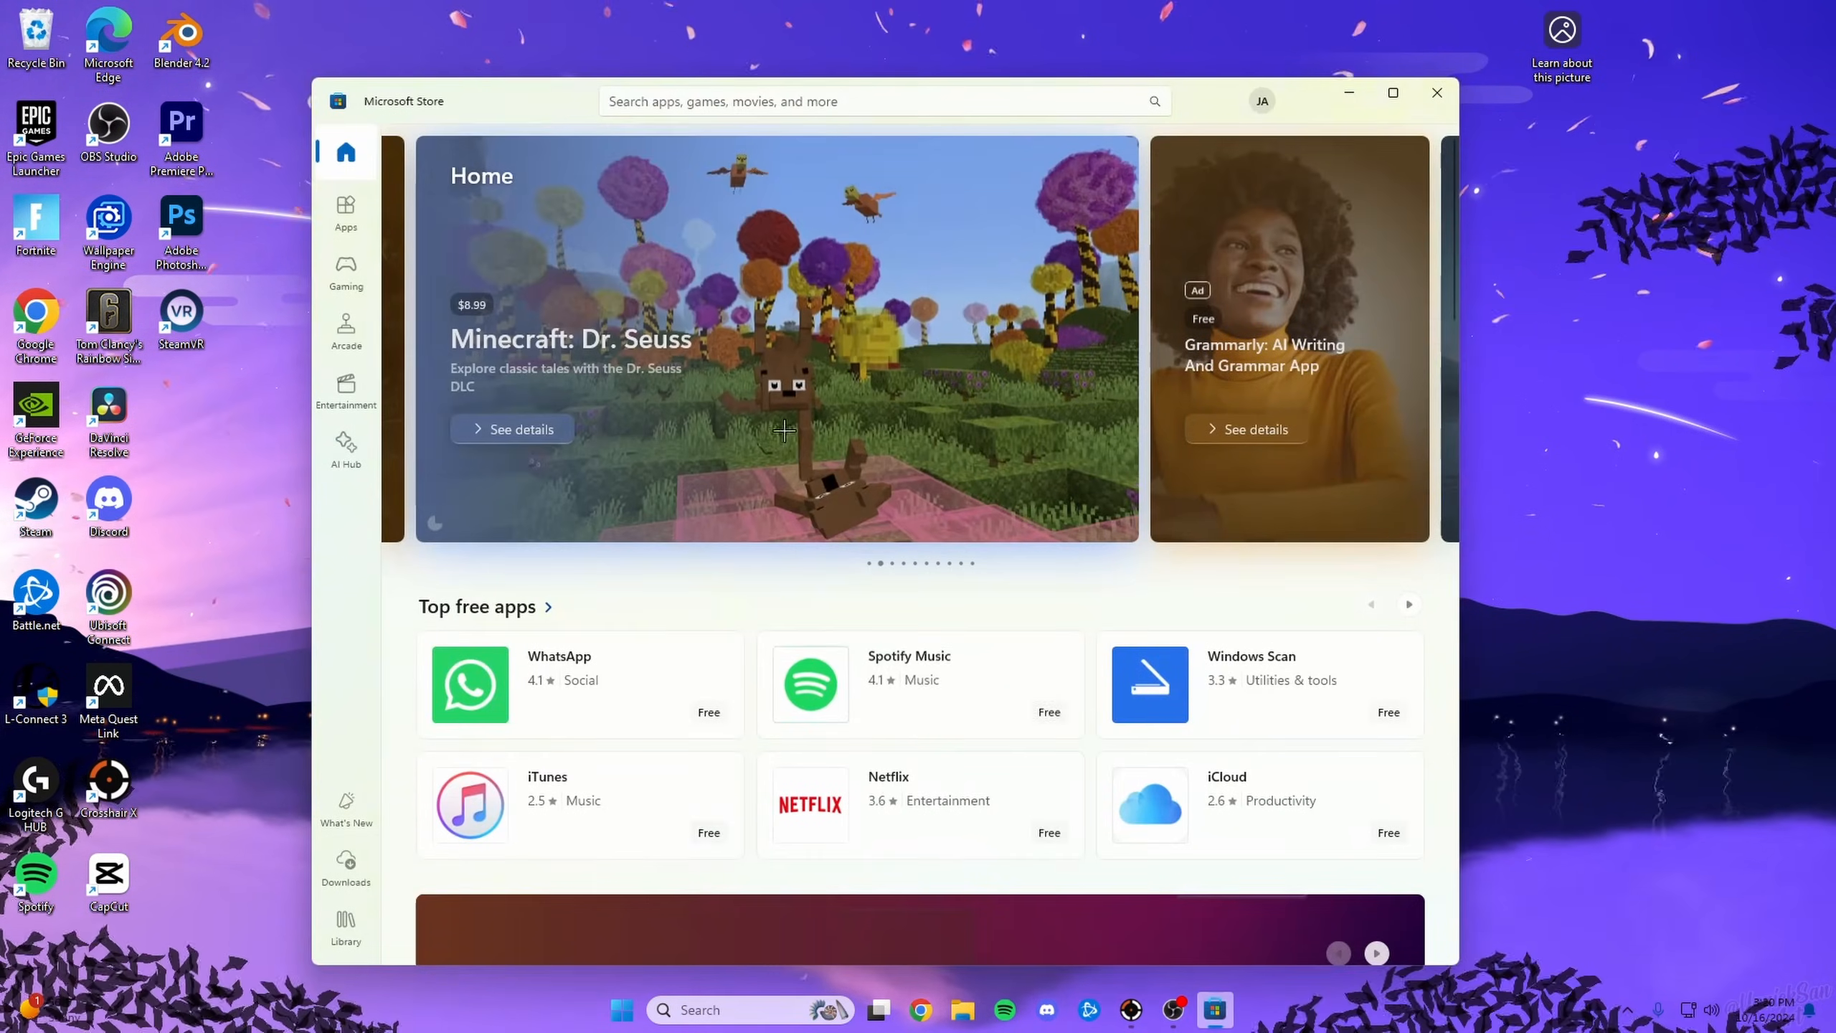
type("croshs")
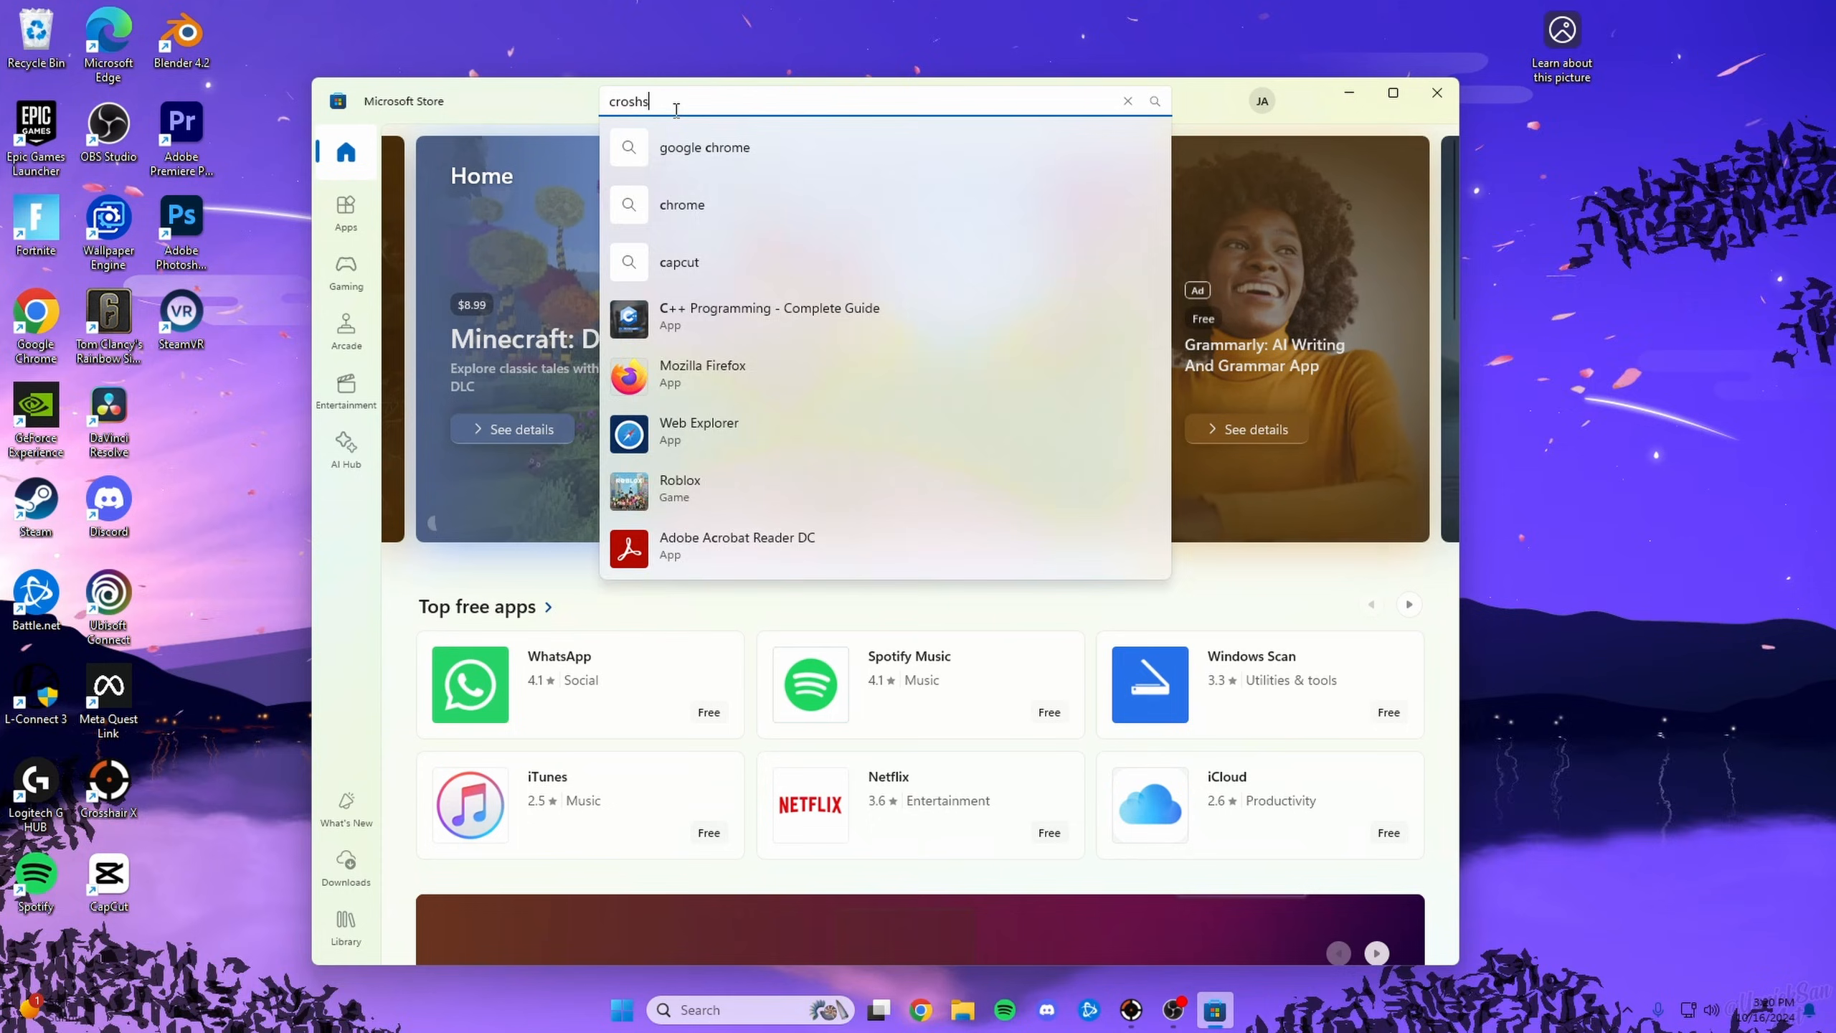
type("crosshair x")
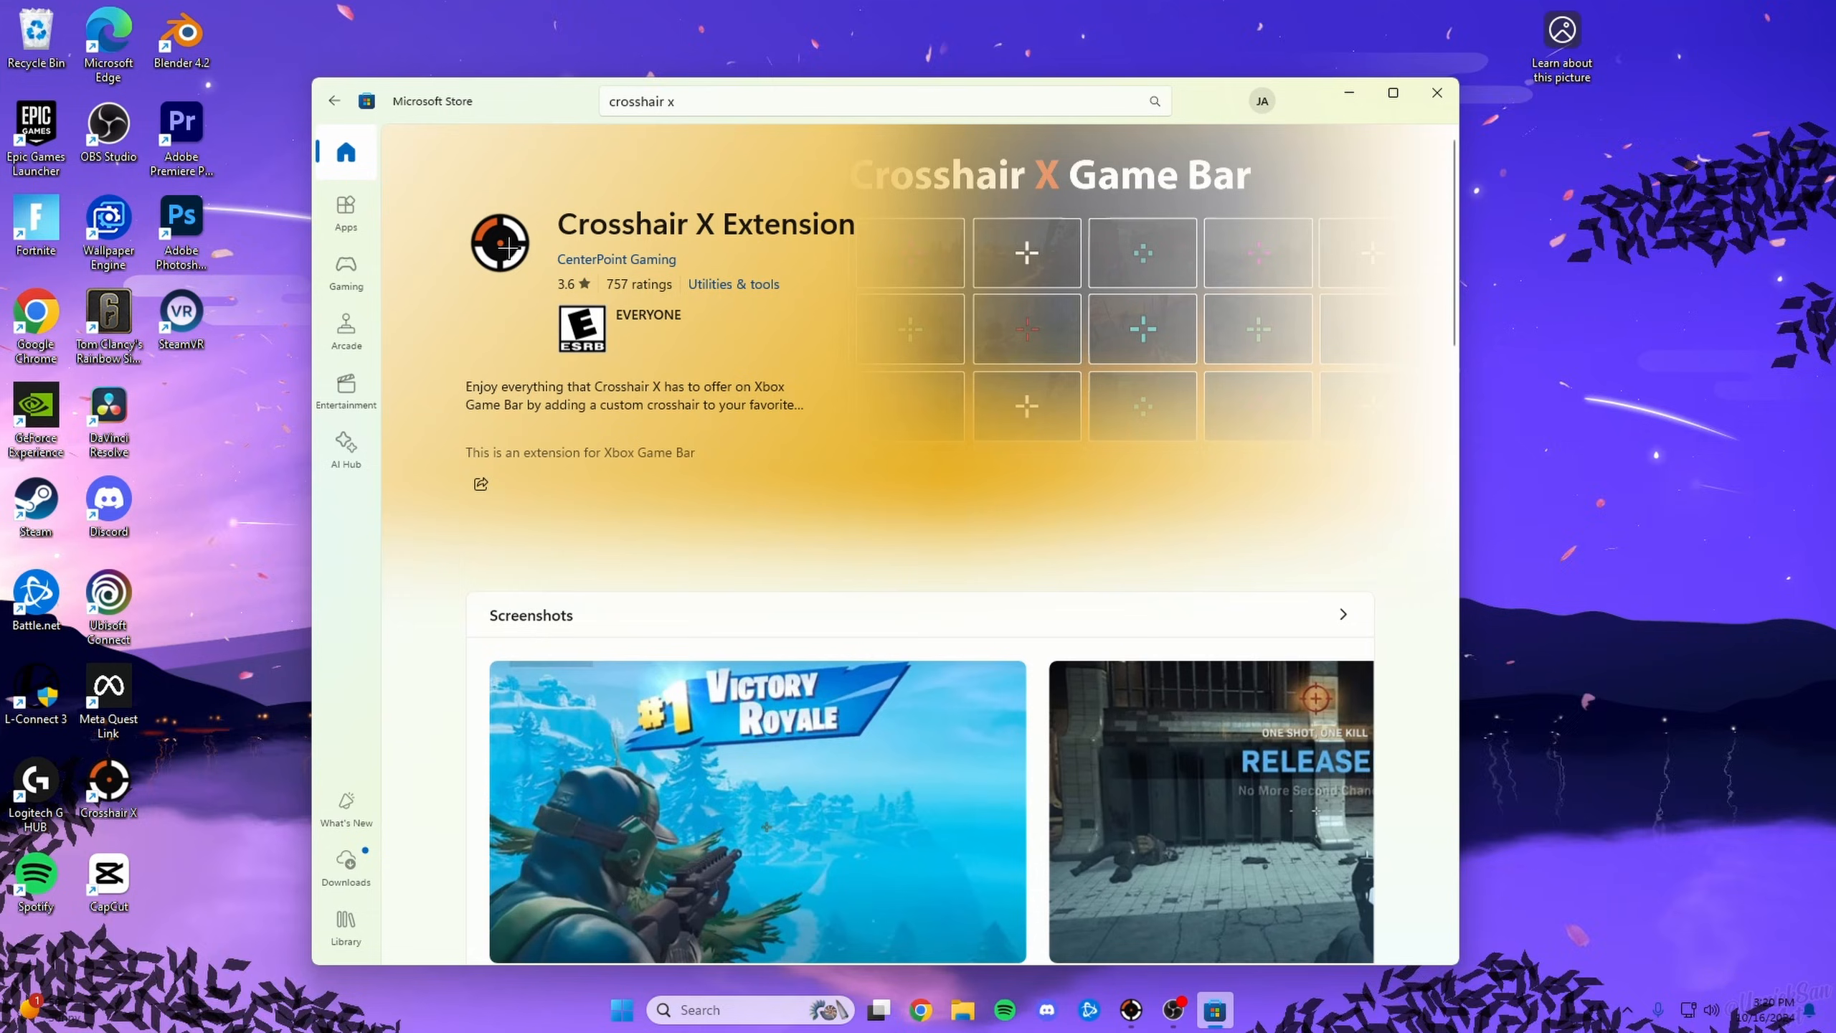
left_click(1435, 91)
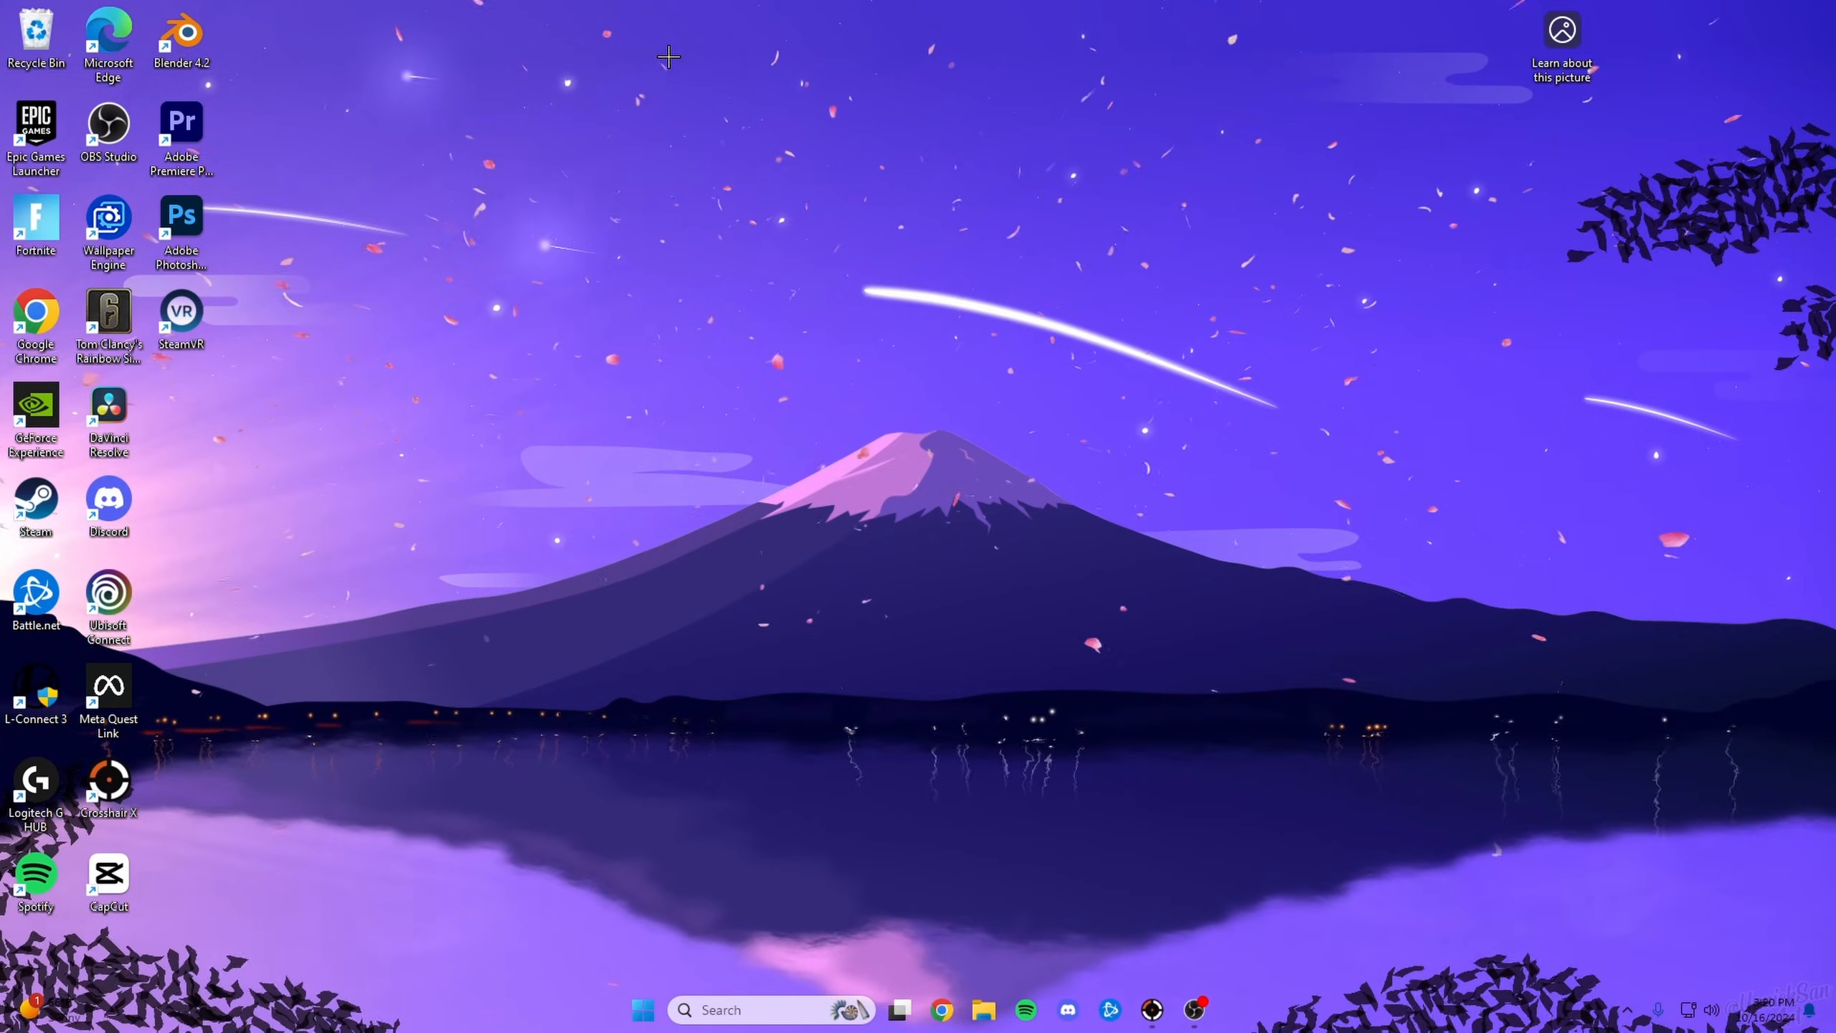
mouse_move(1010, 75)
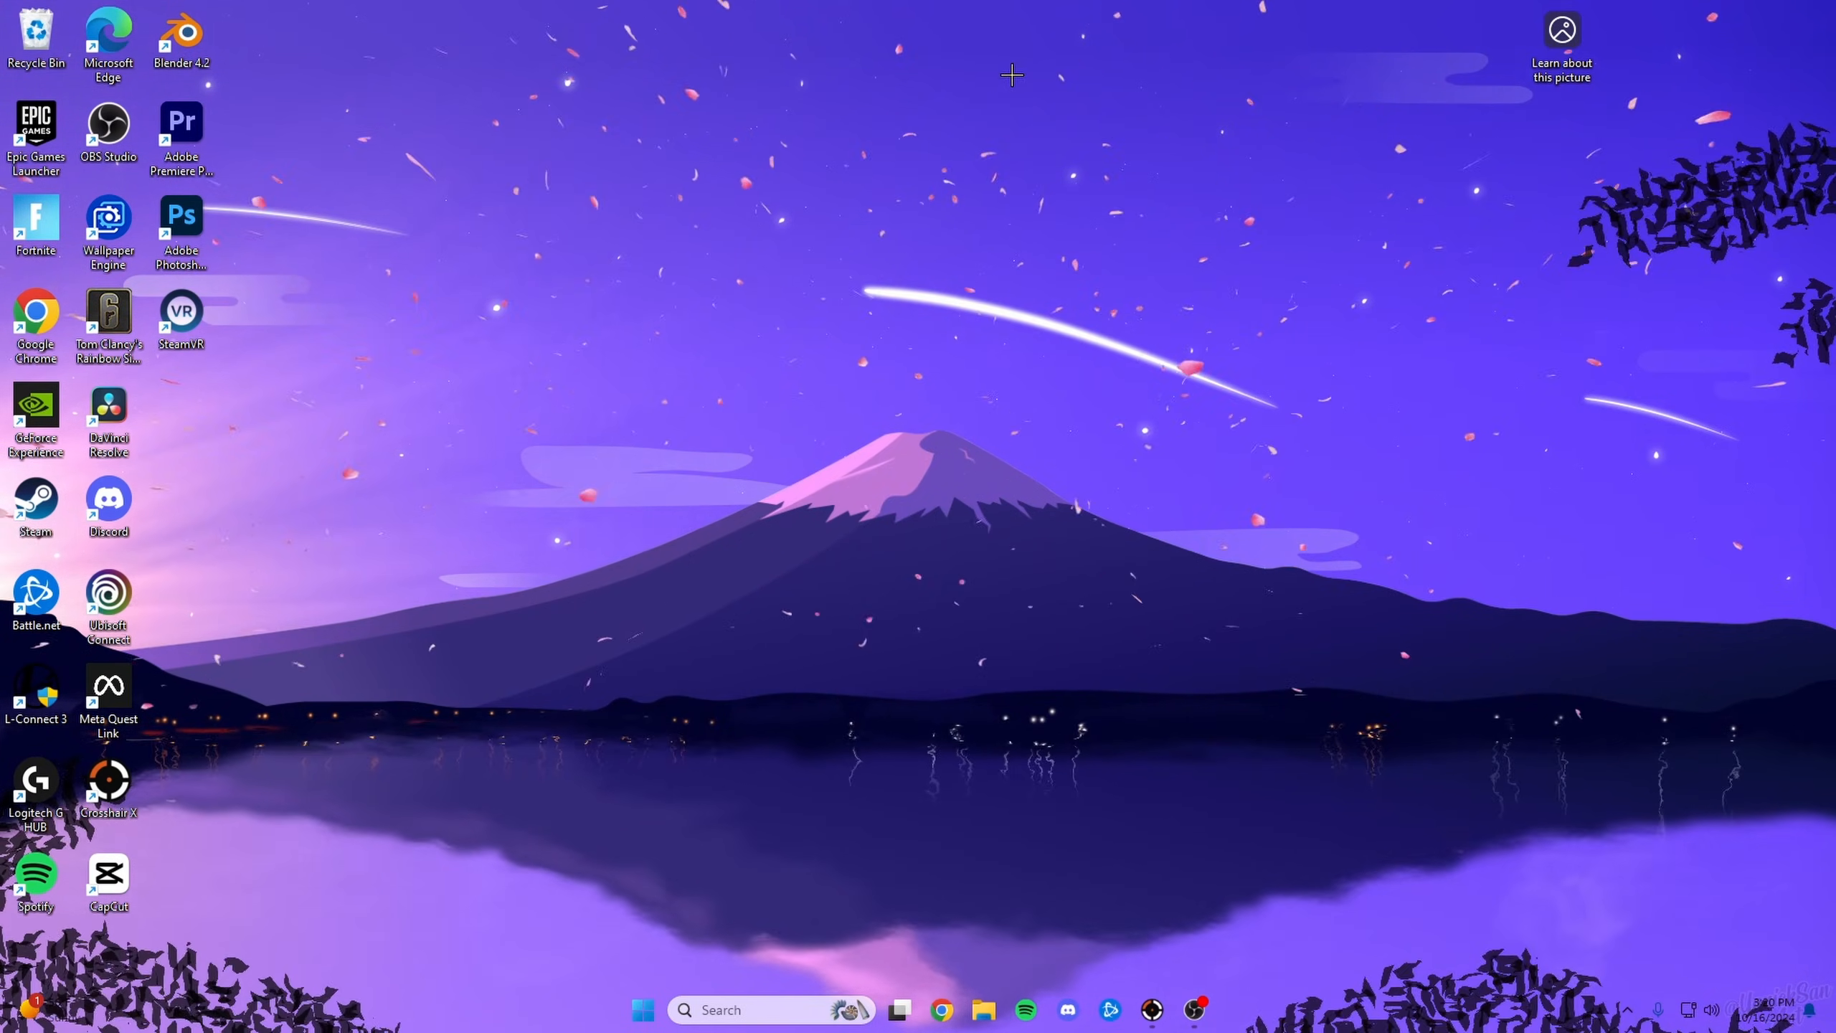
mouse_move(839, 188)
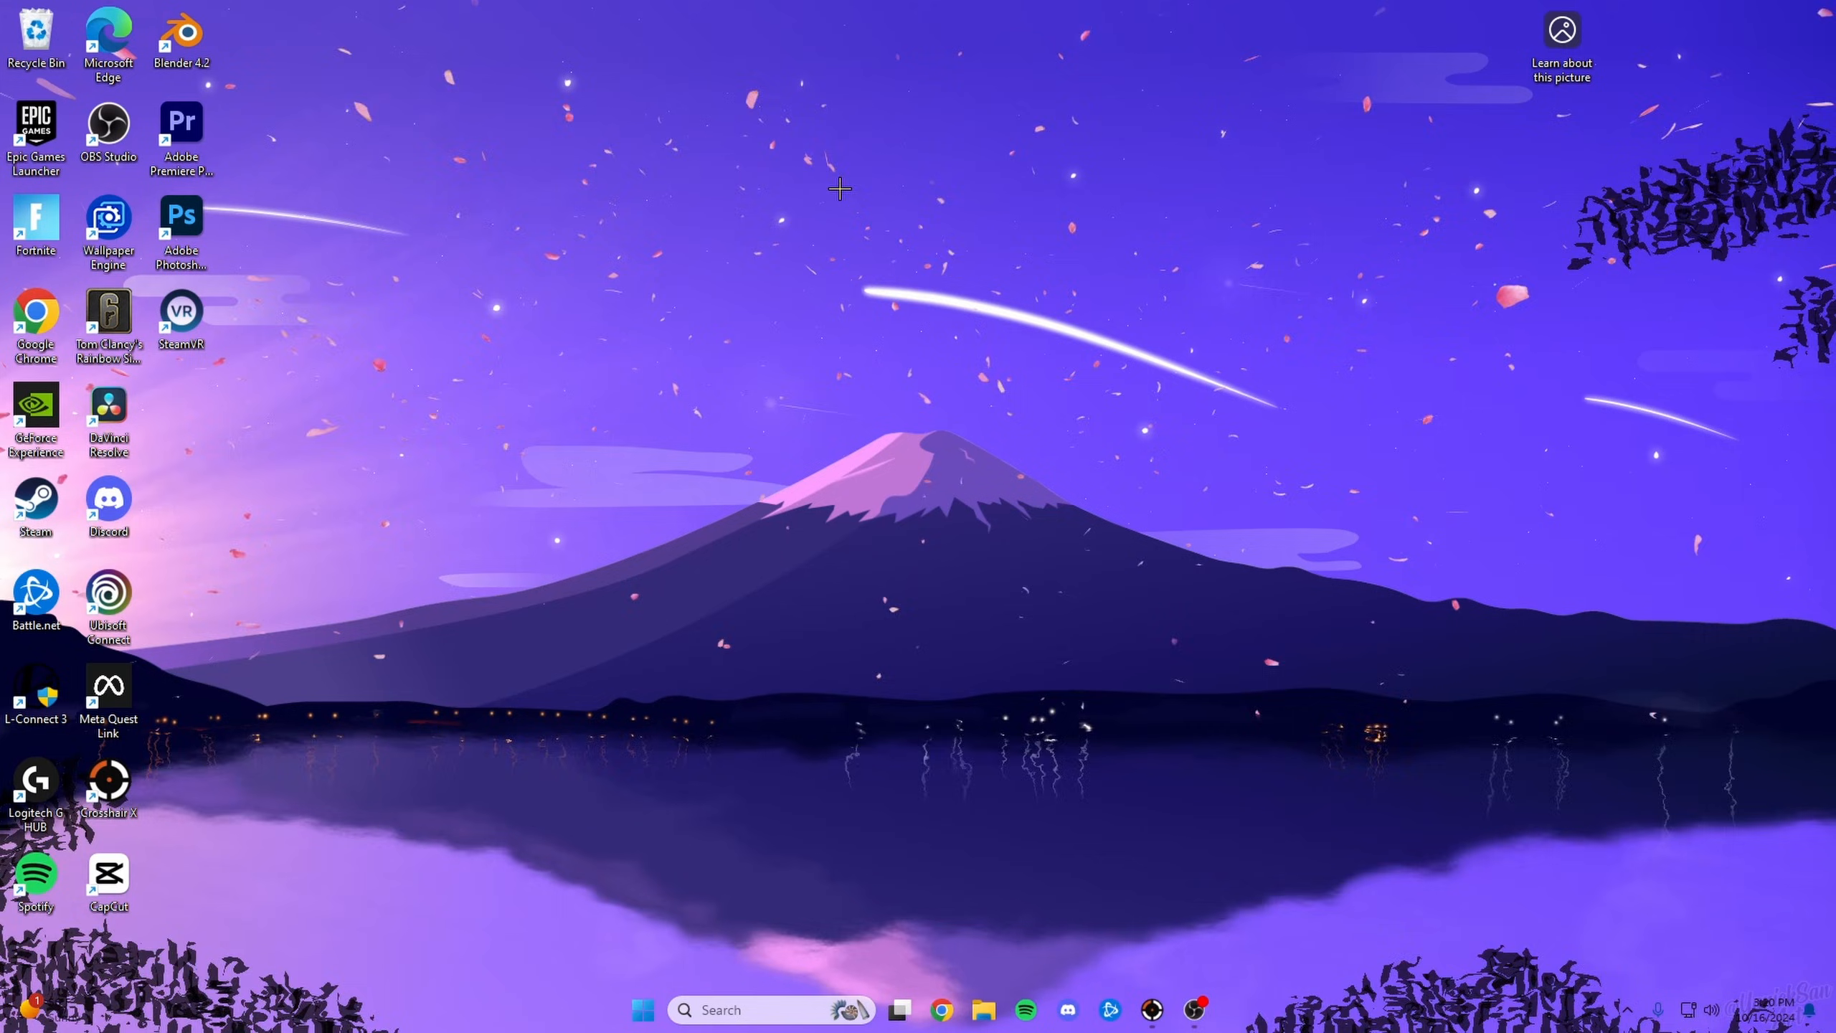
mouse_move(903, 386)
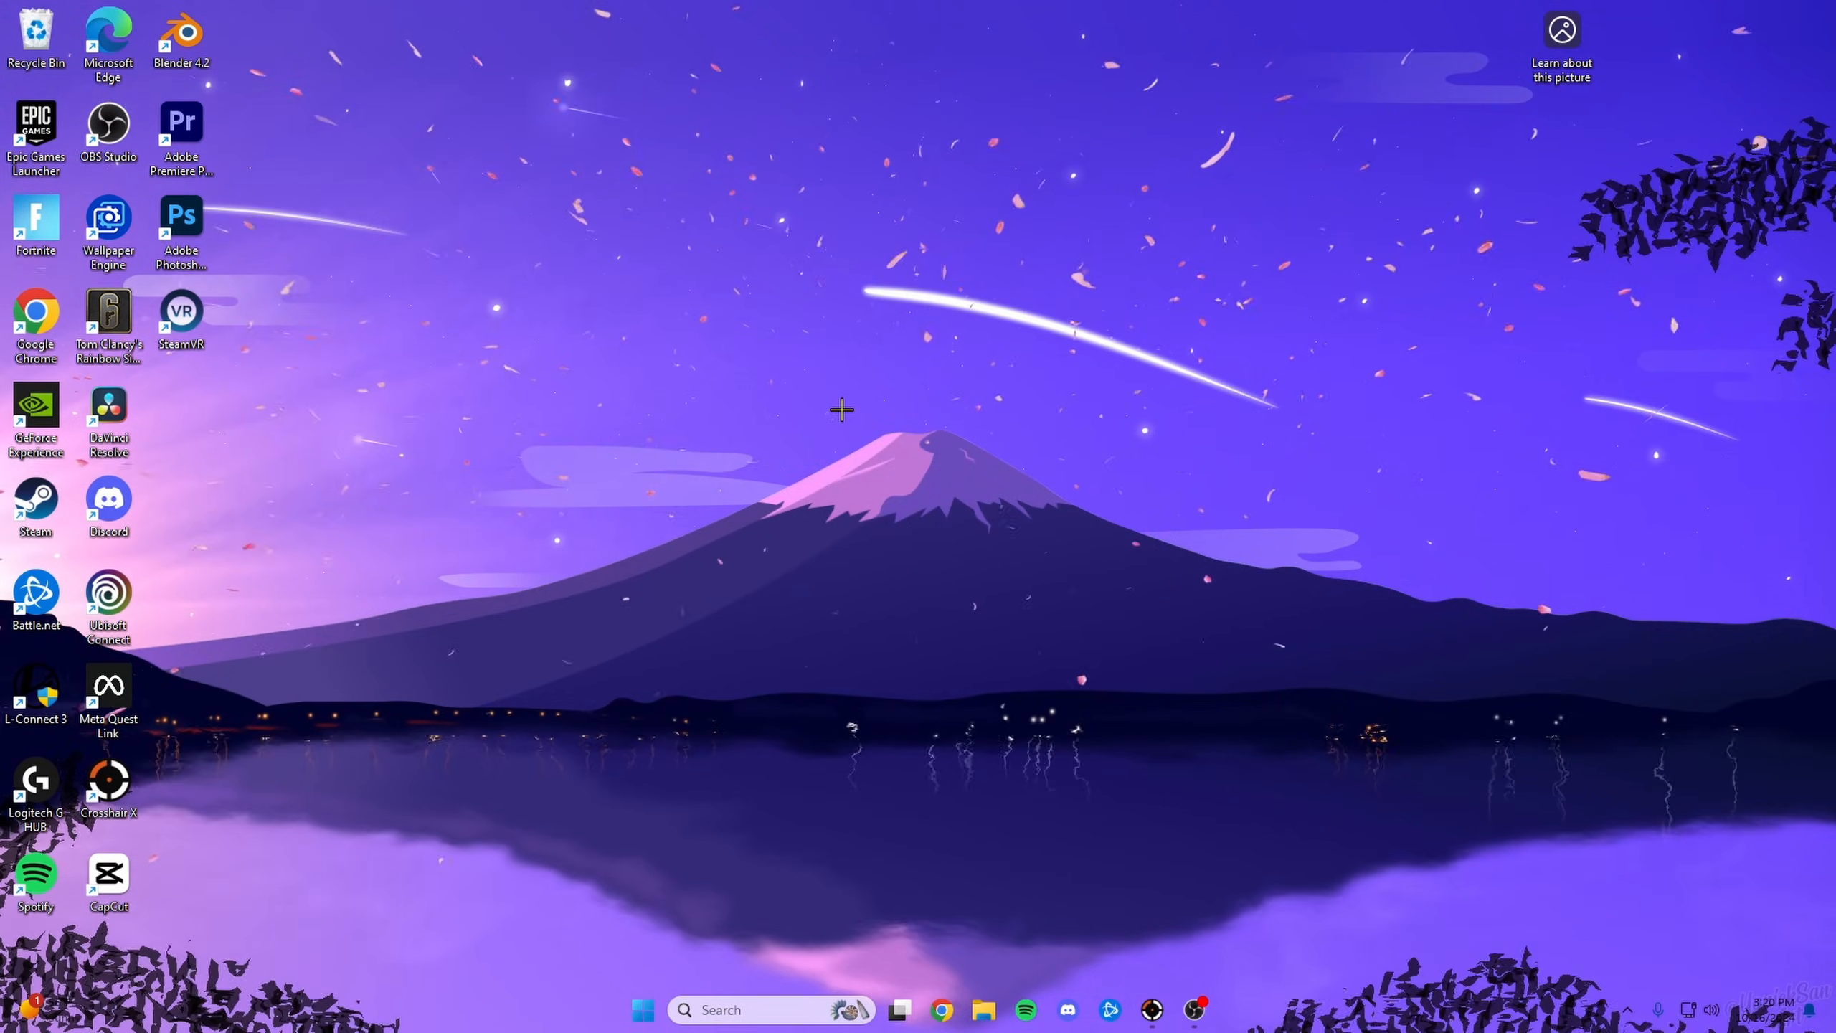
mouse_move(1010, 567)
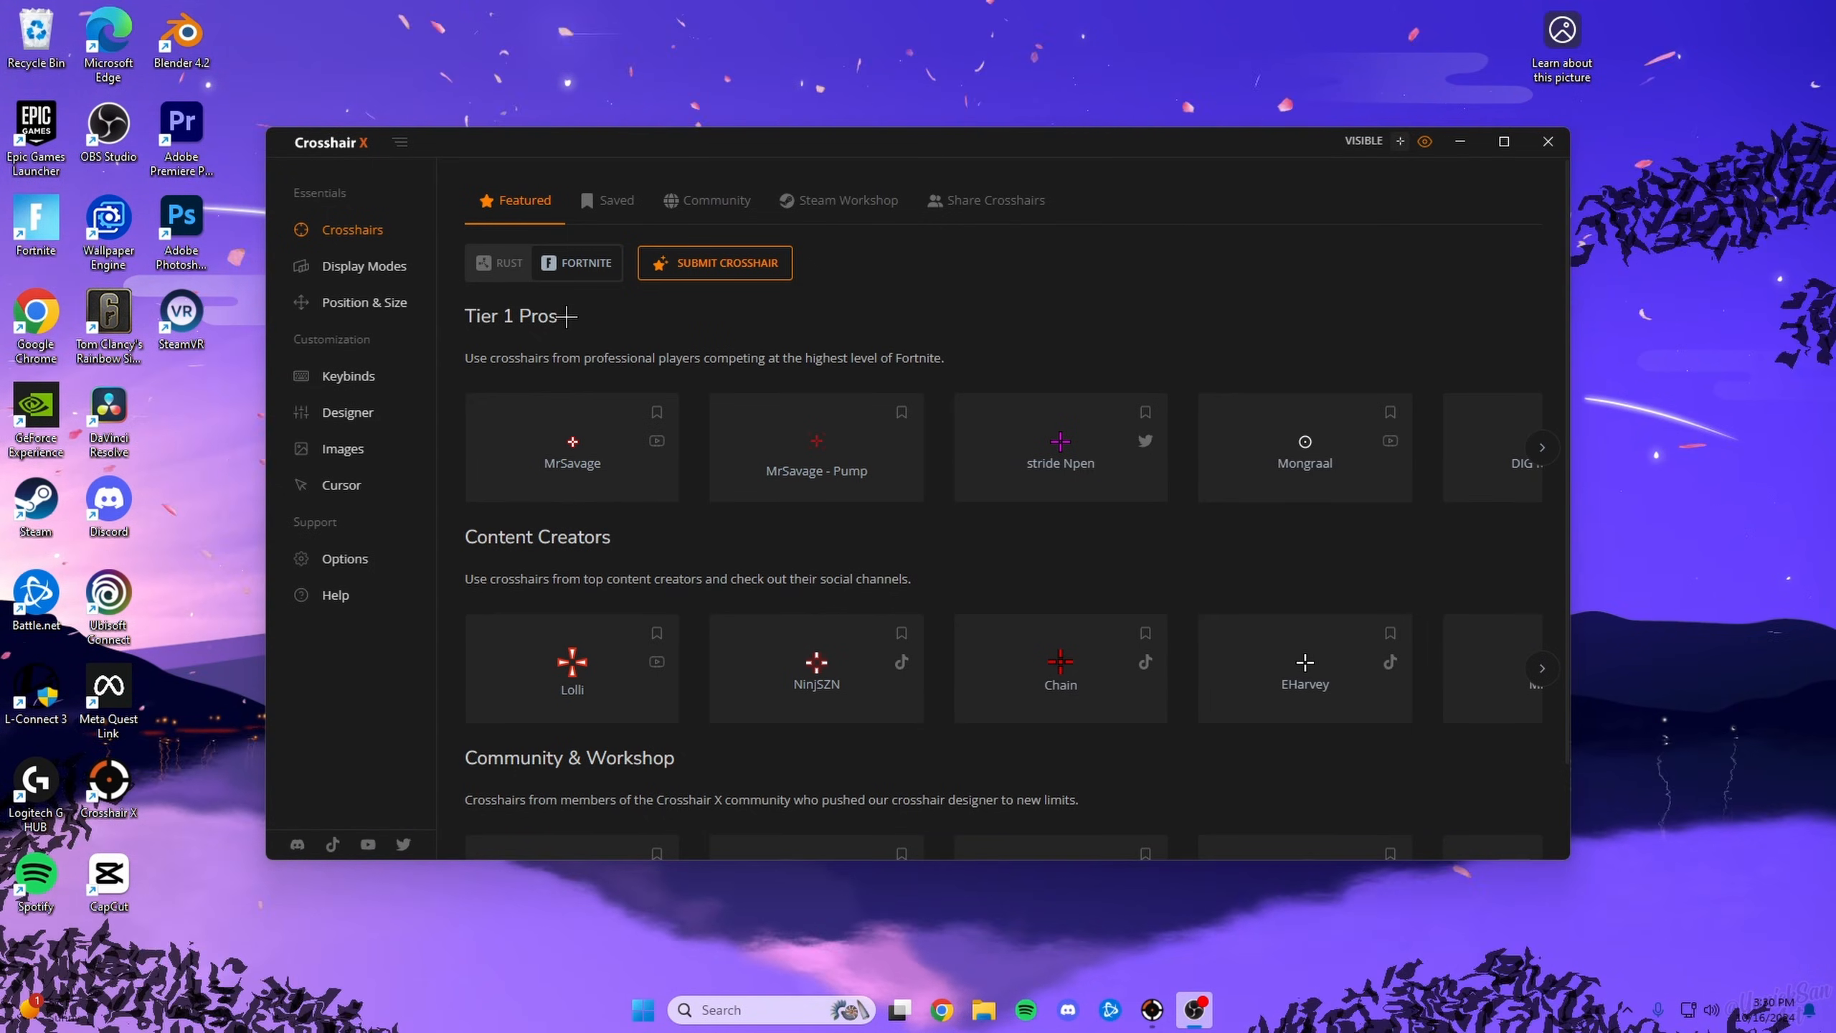
Save the MrSavage crosshair, apply it from the Saved list, then show the Community crosshairs.
scroll("down", 3)
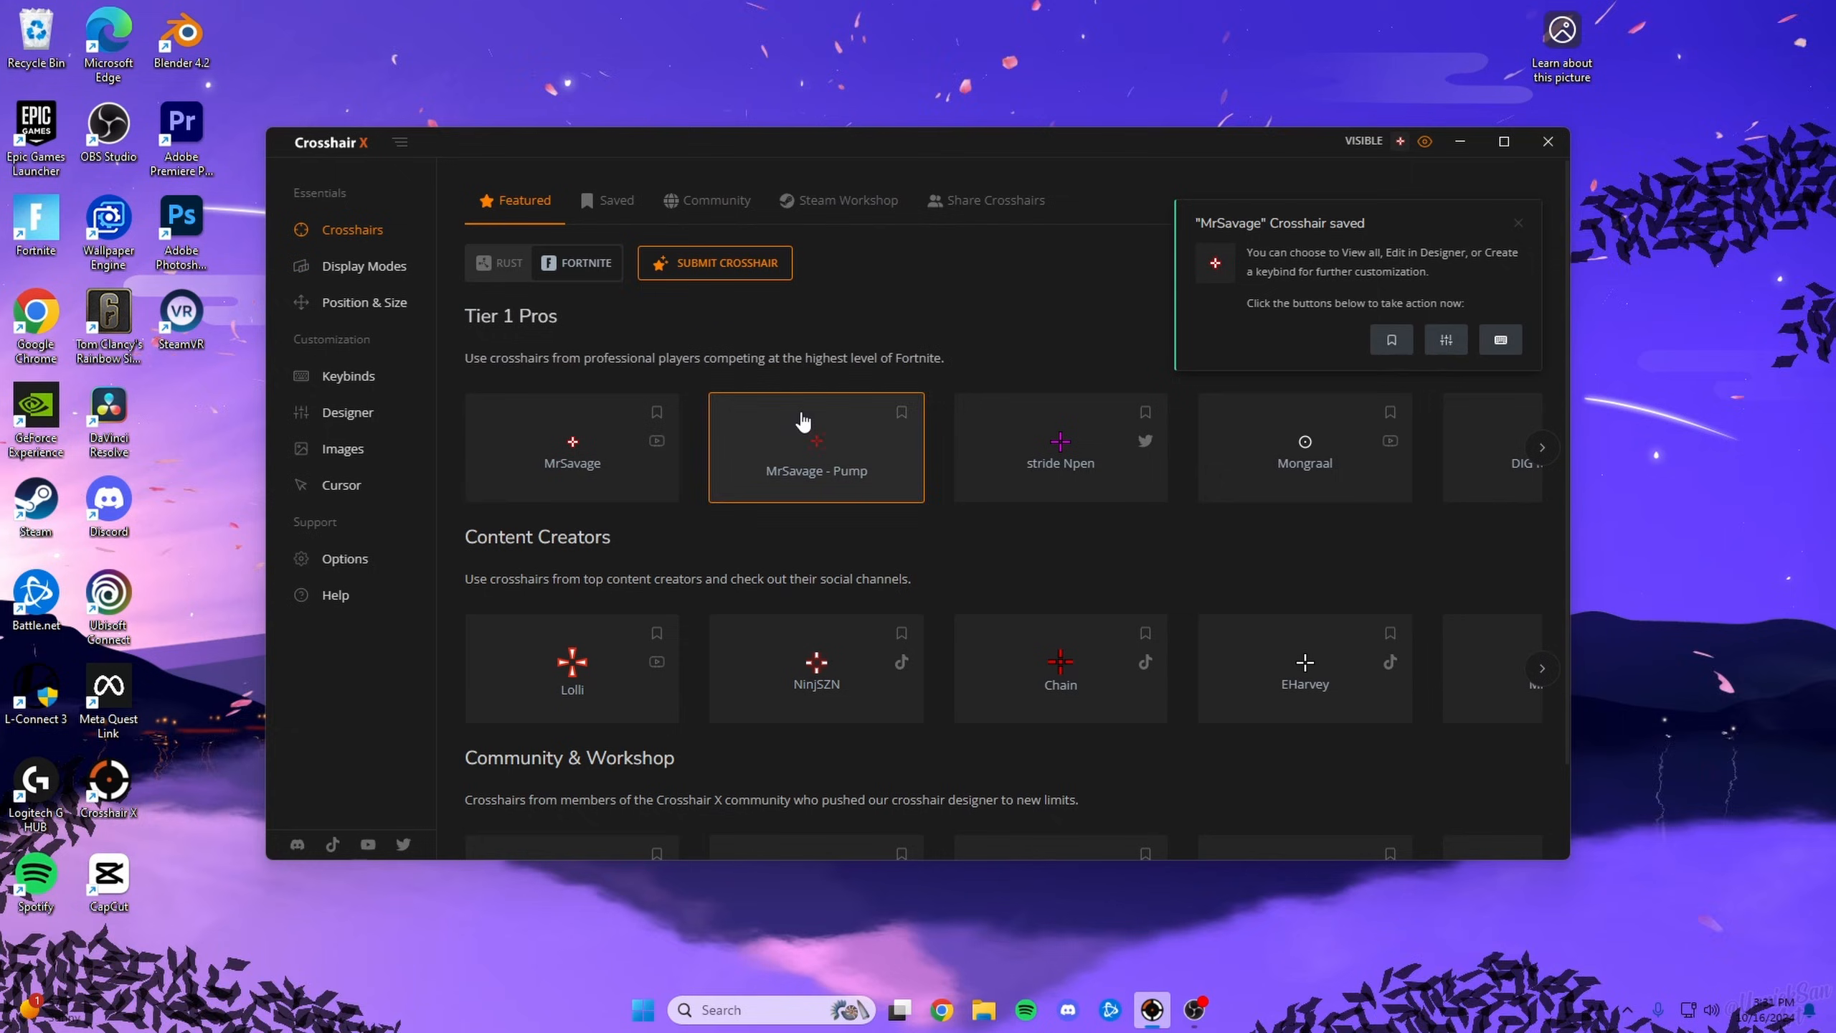
mouse_move(604, 208)
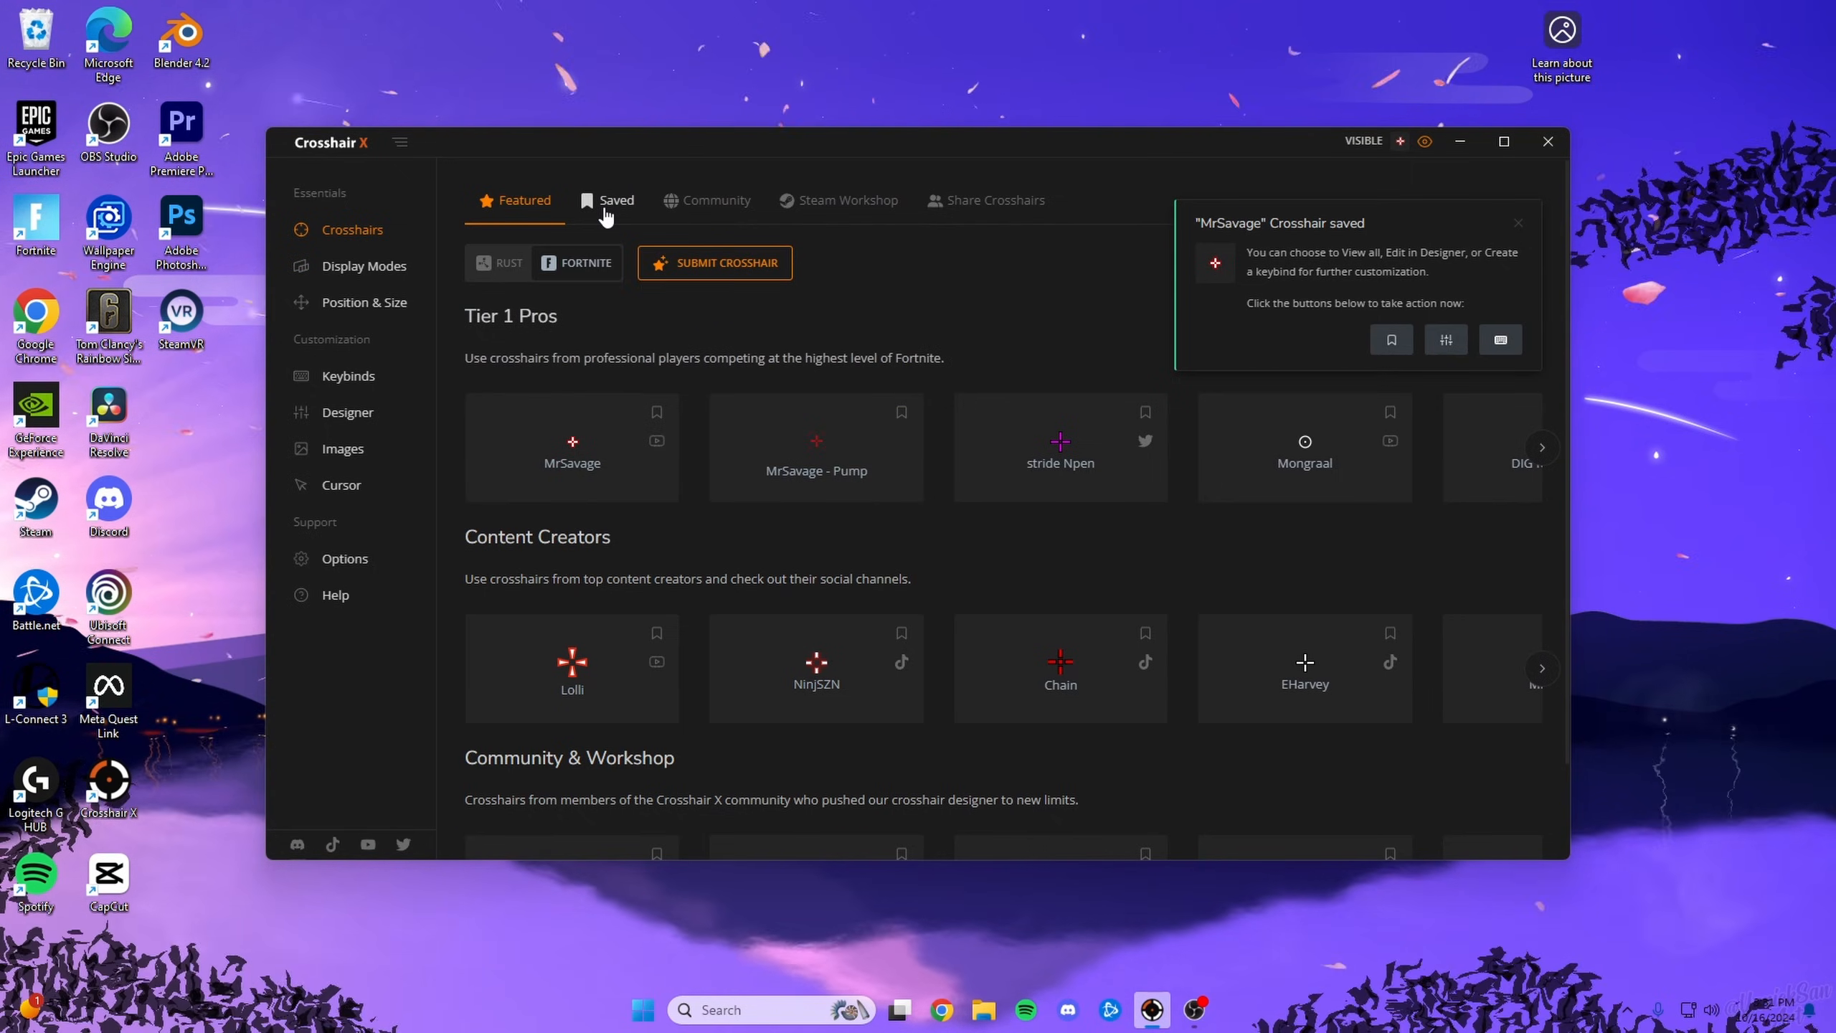
left_click(615, 201)
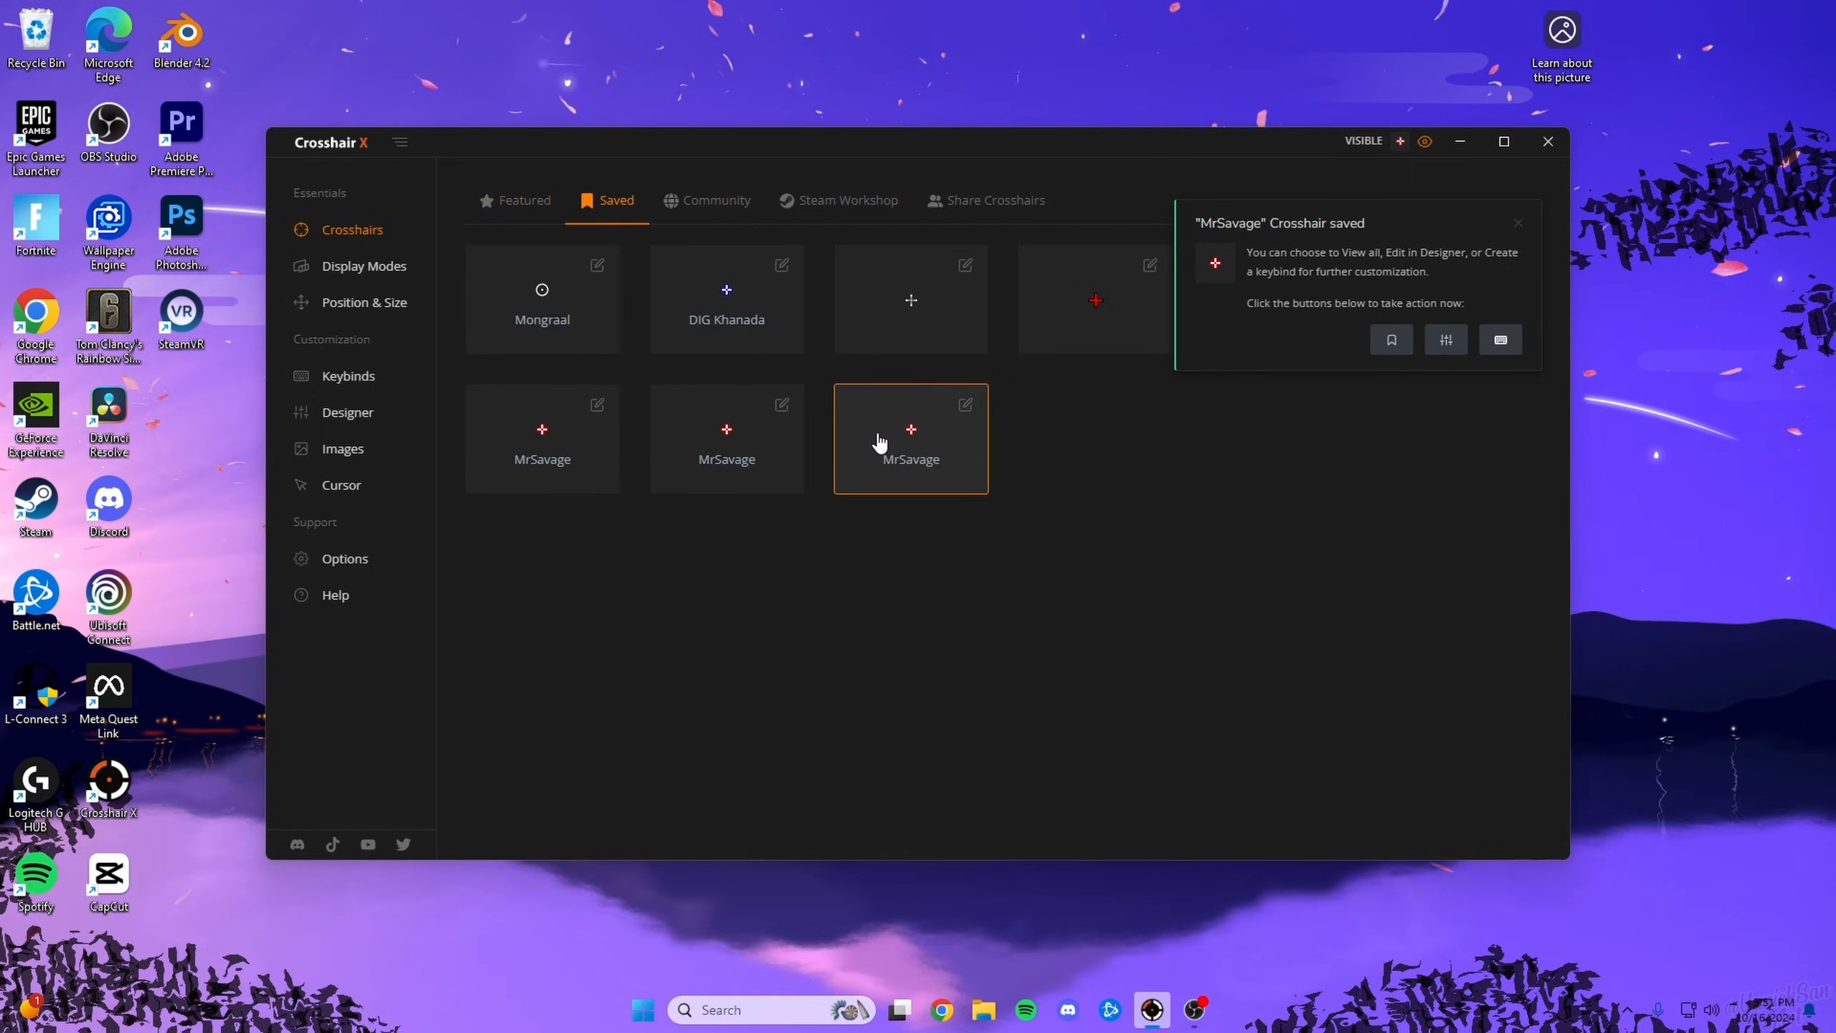
left_click(1518, 222)
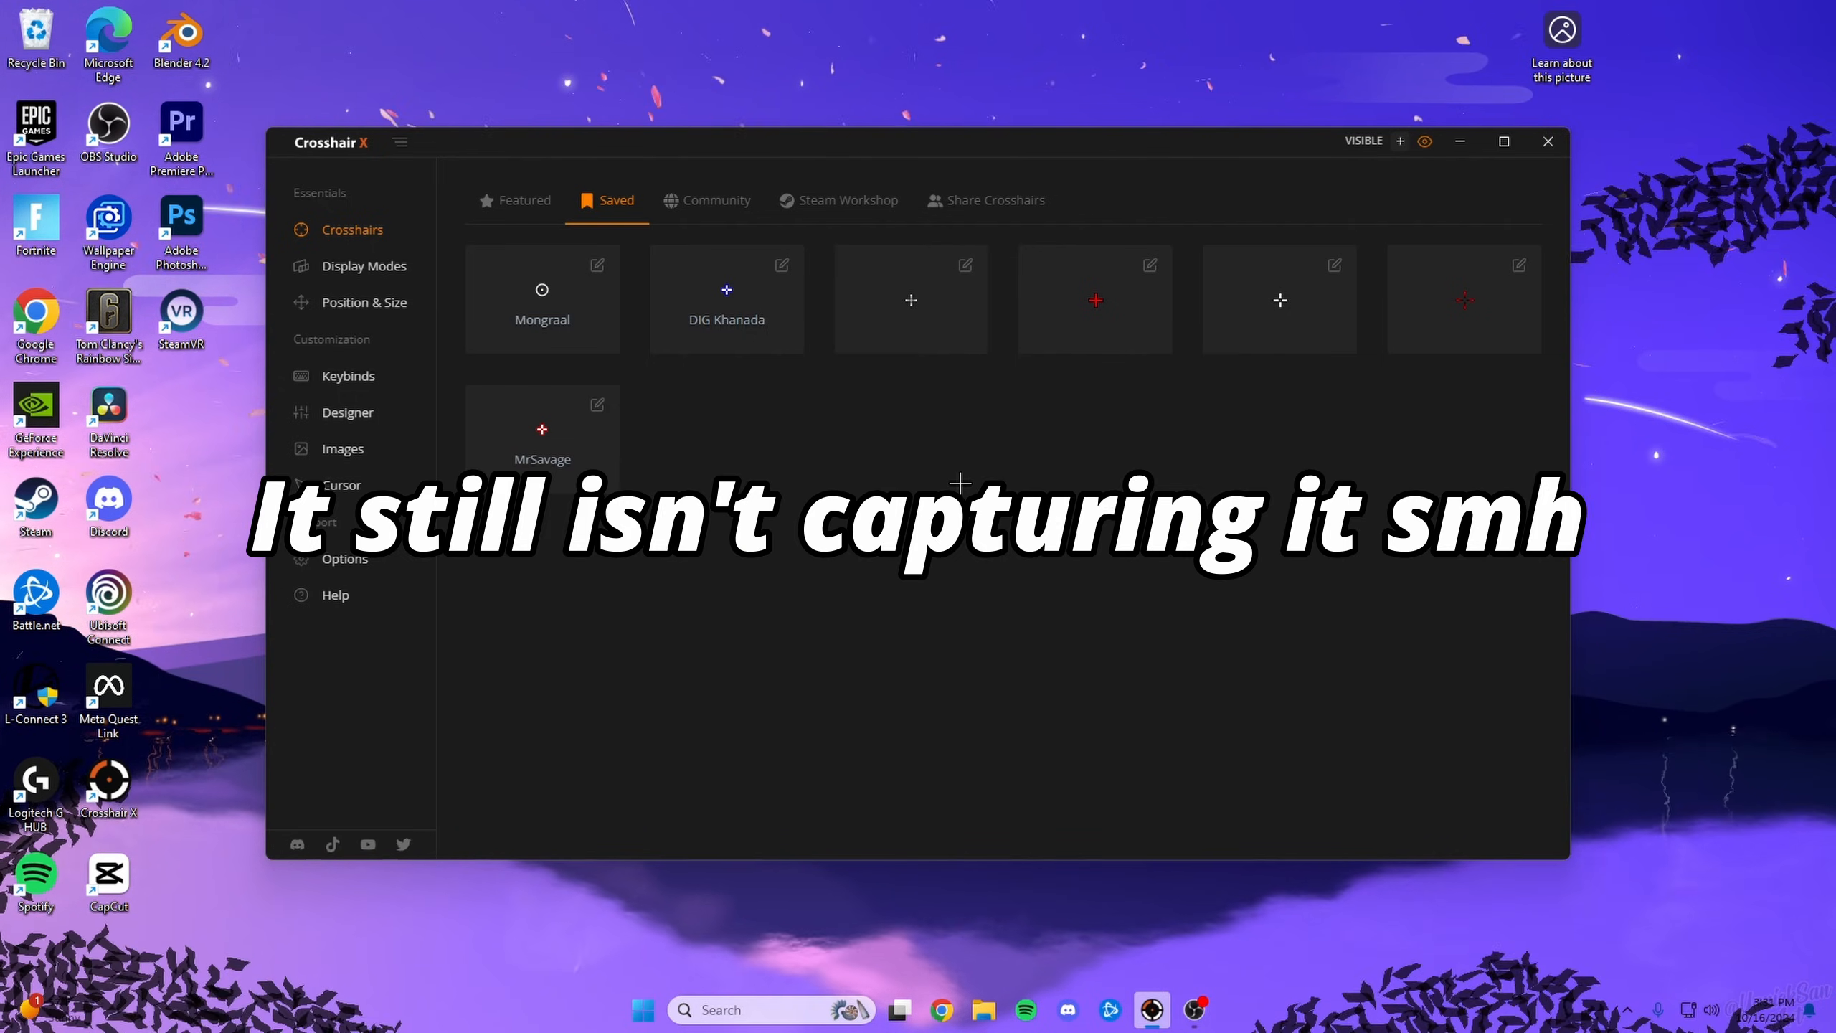
left_click(716, 201)
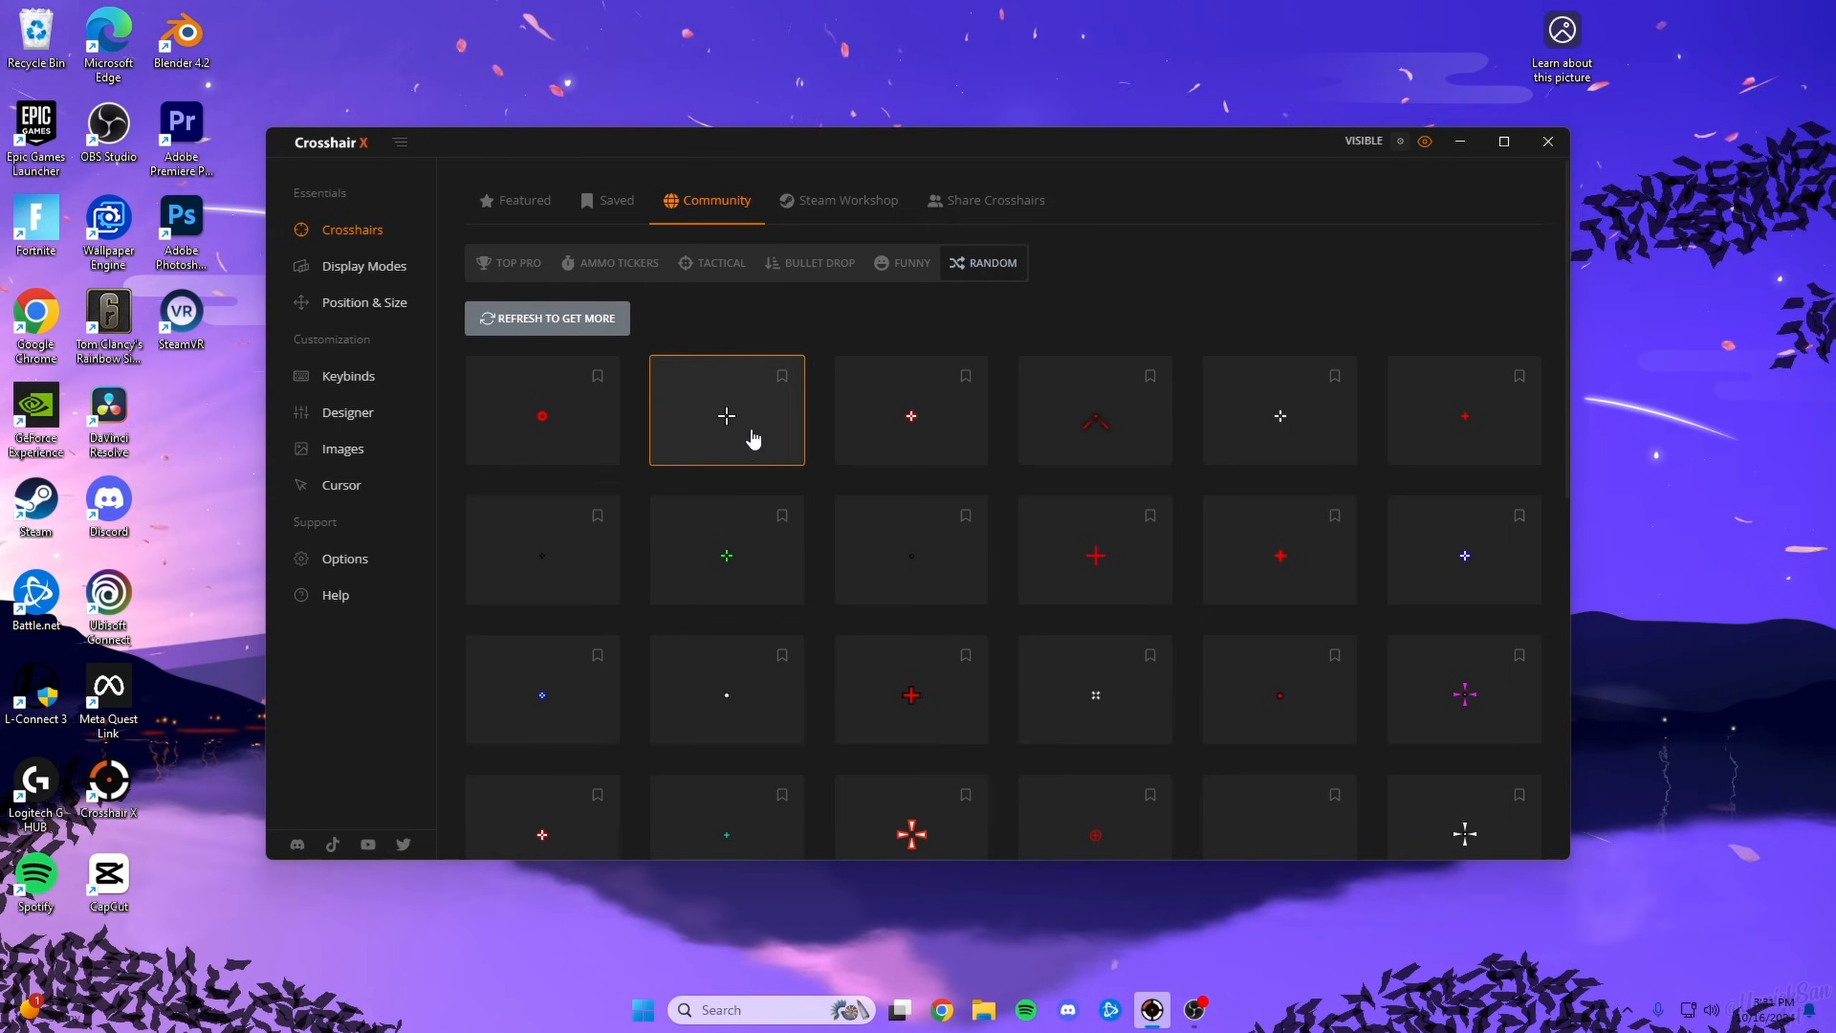
Browse the designer, display mode and position pages, ending on the Keybinds page.
left_click(347, 412)
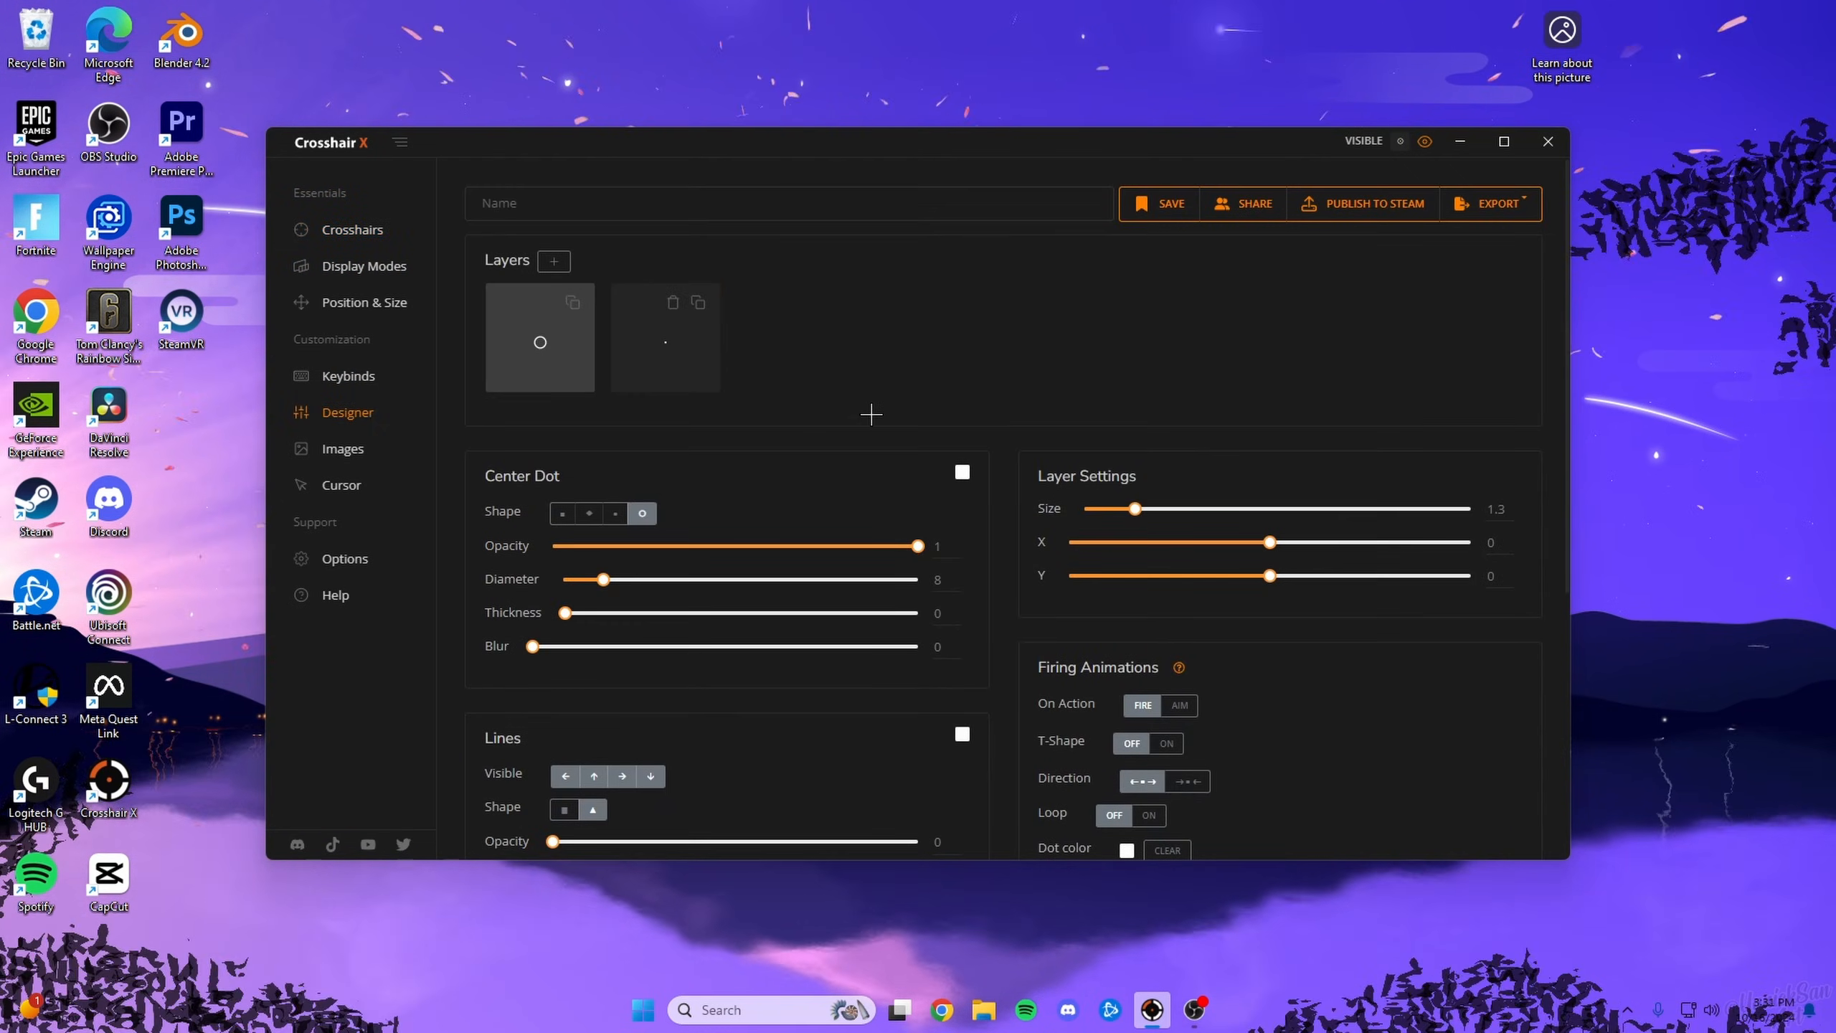
mouse_move(895, 408)
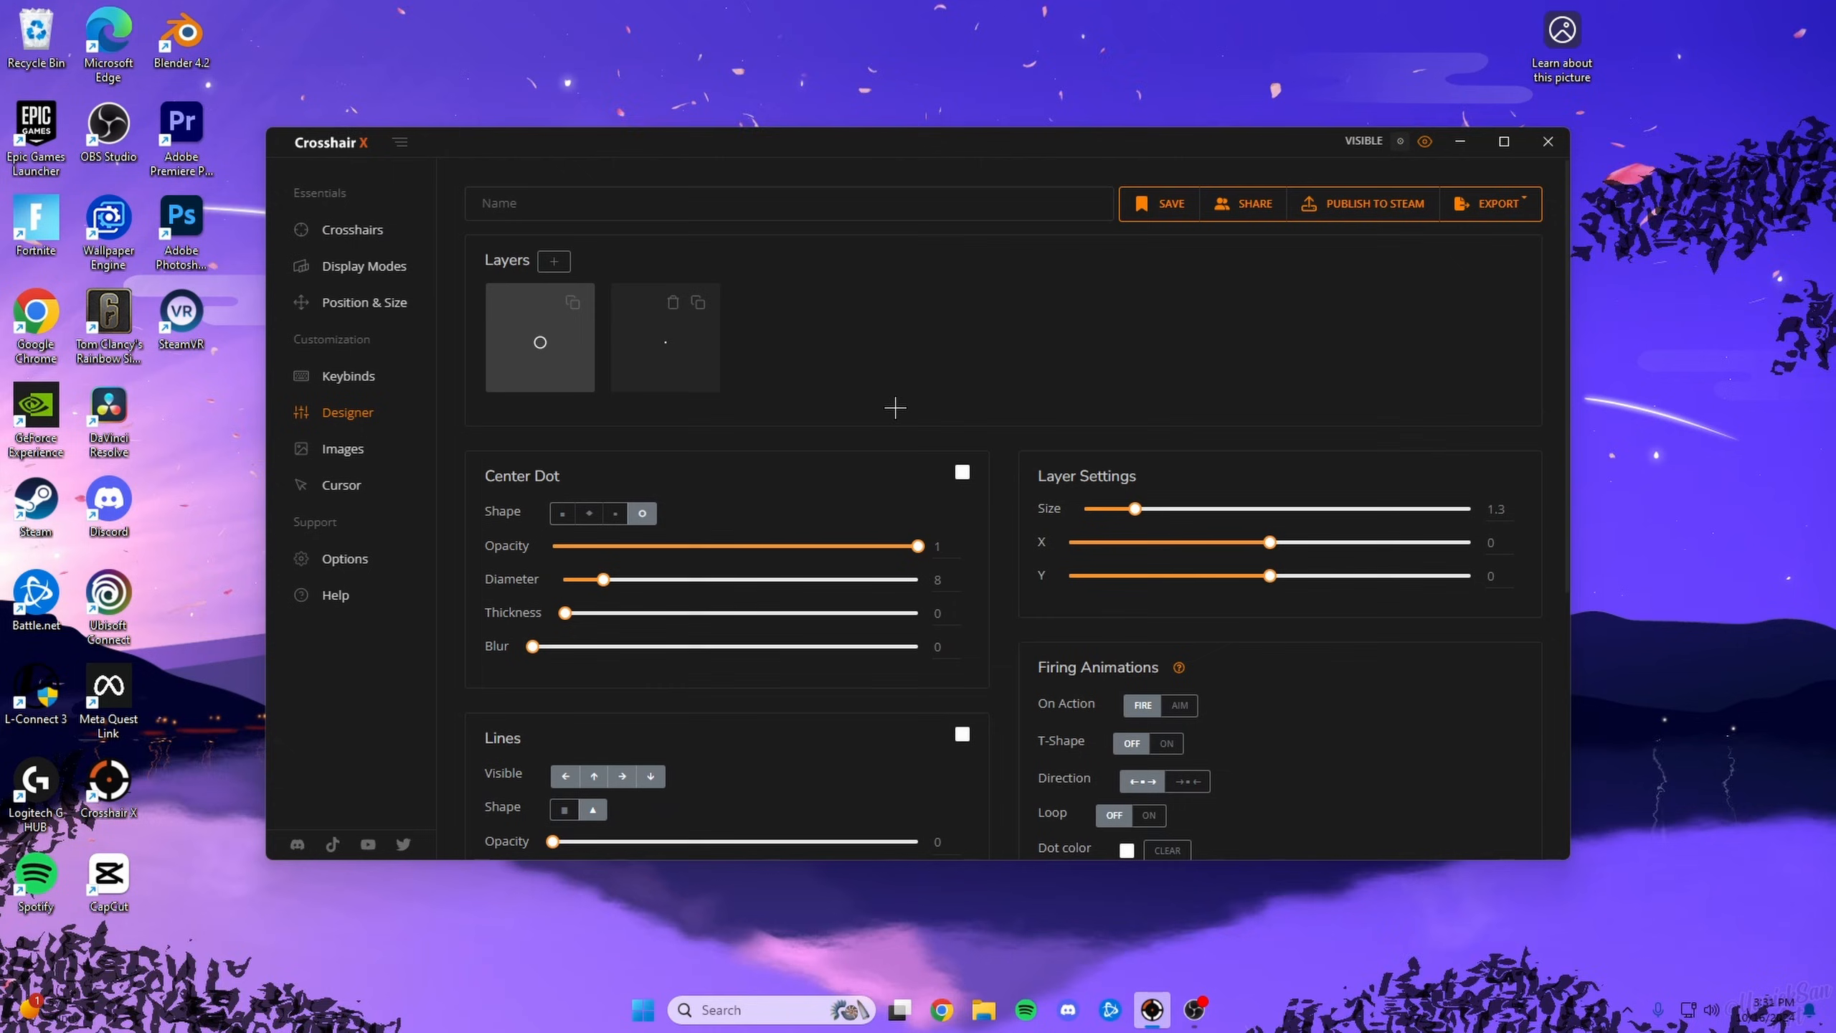
mouse_move(1322, 292)
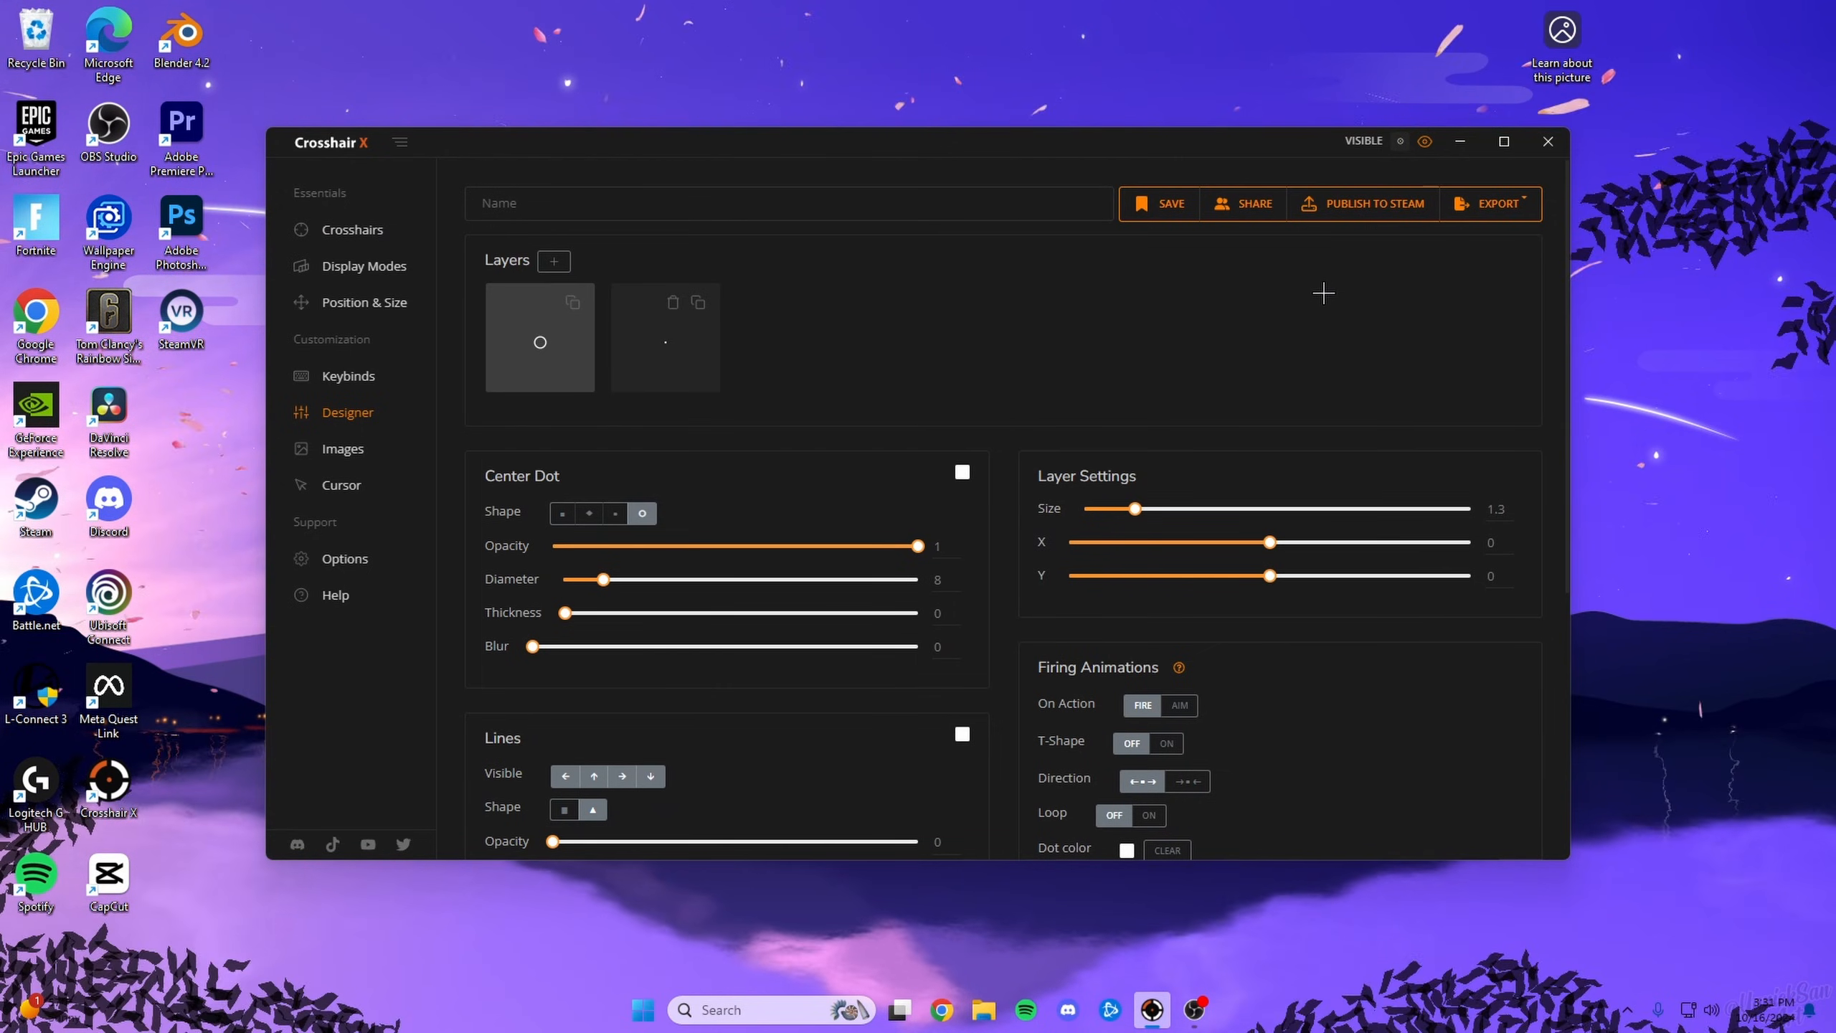
left_click(364, 263)
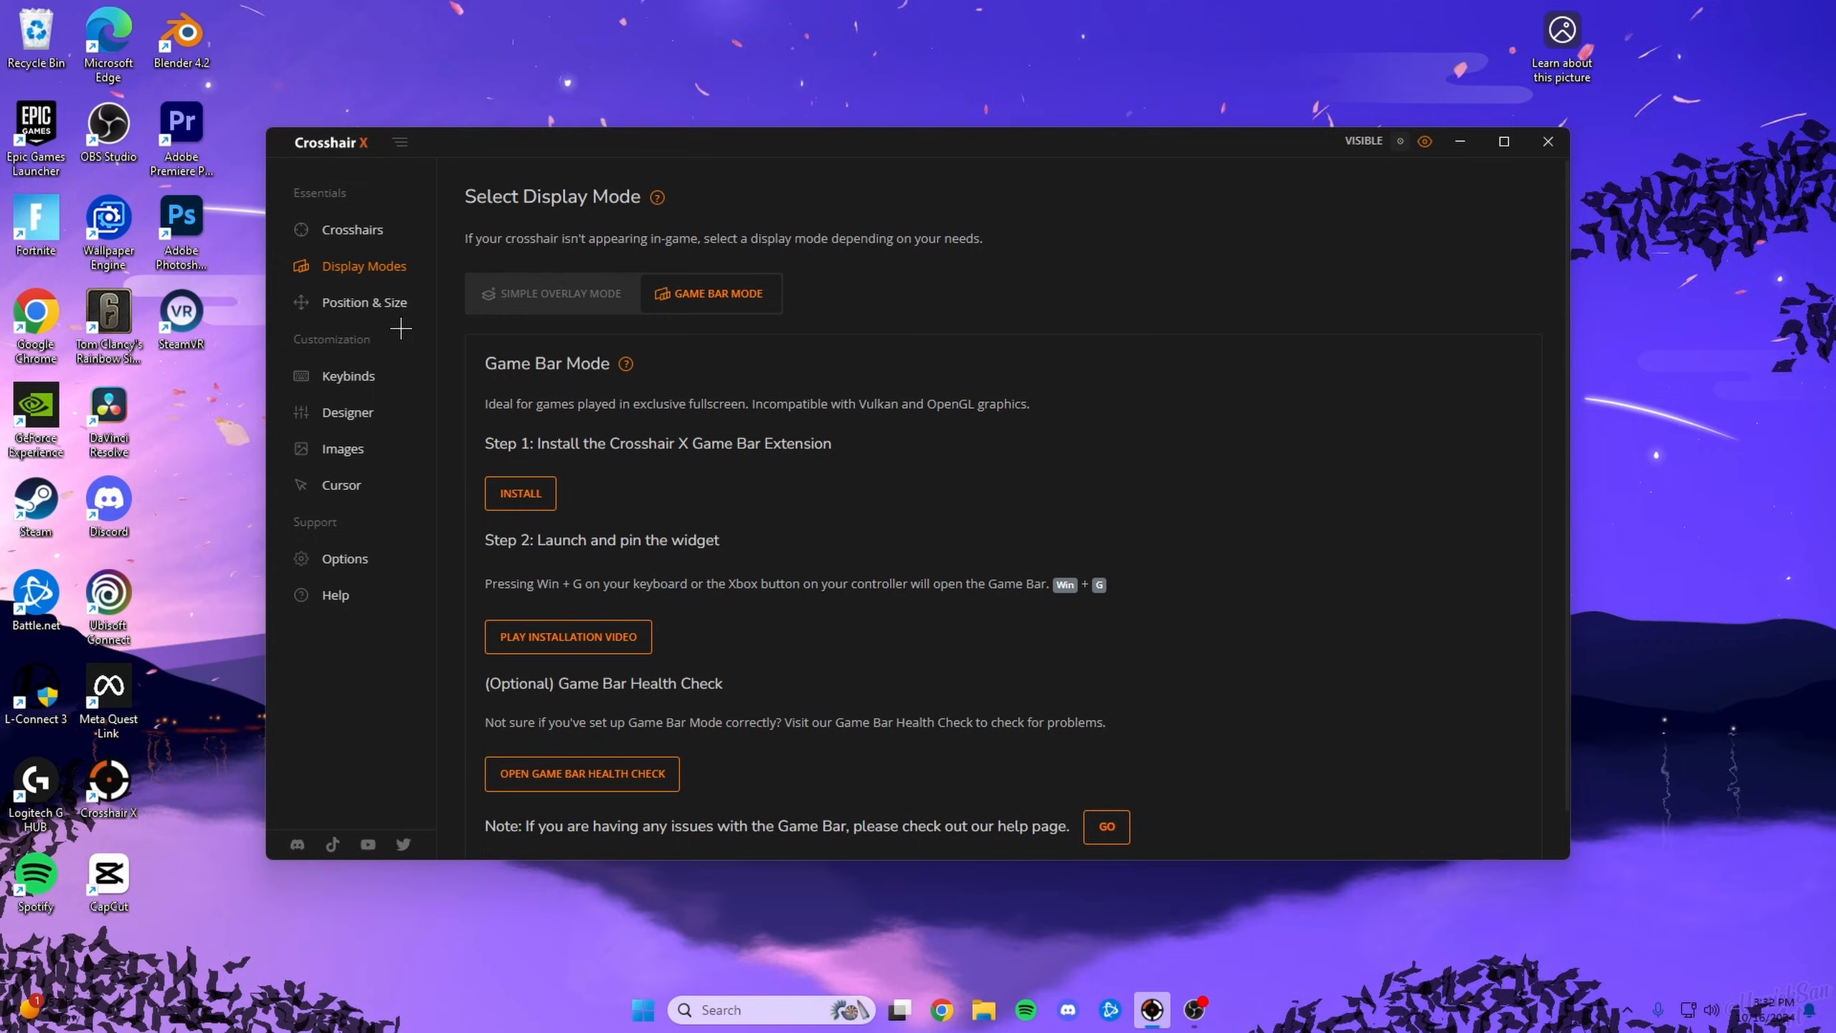
left_click(364, 303)
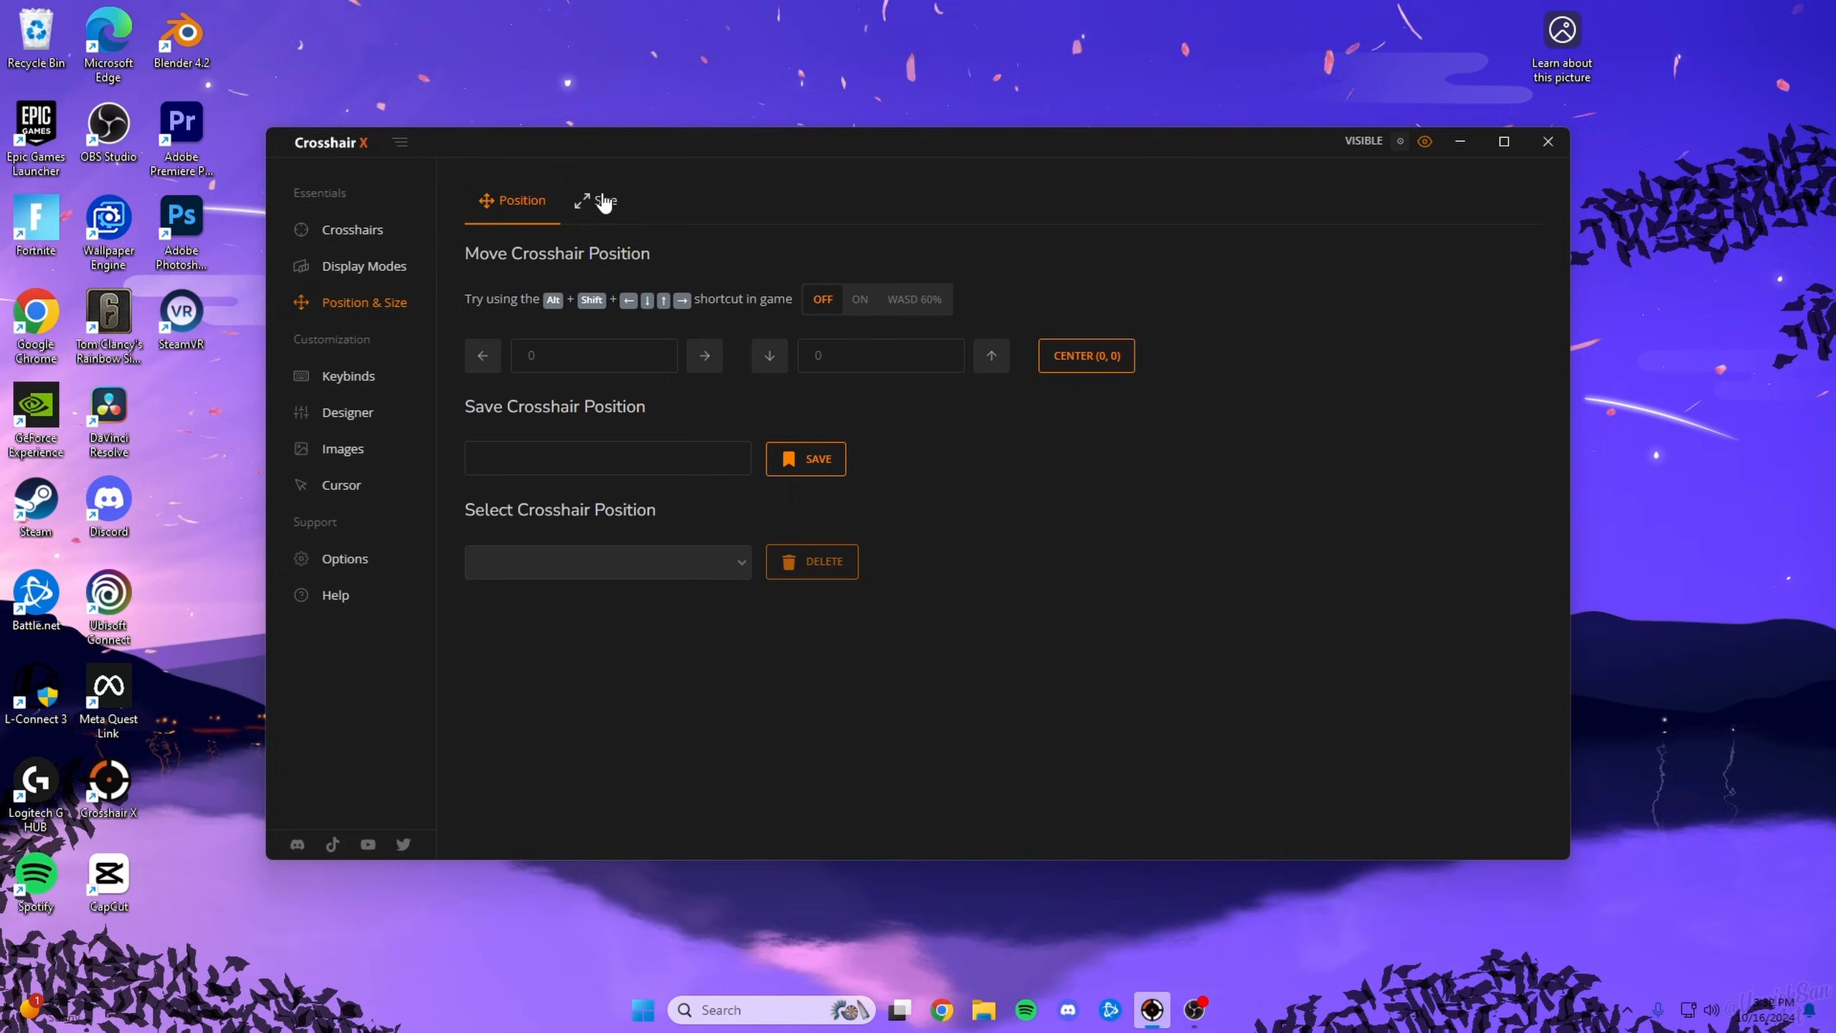
mouse_move(563, 304)
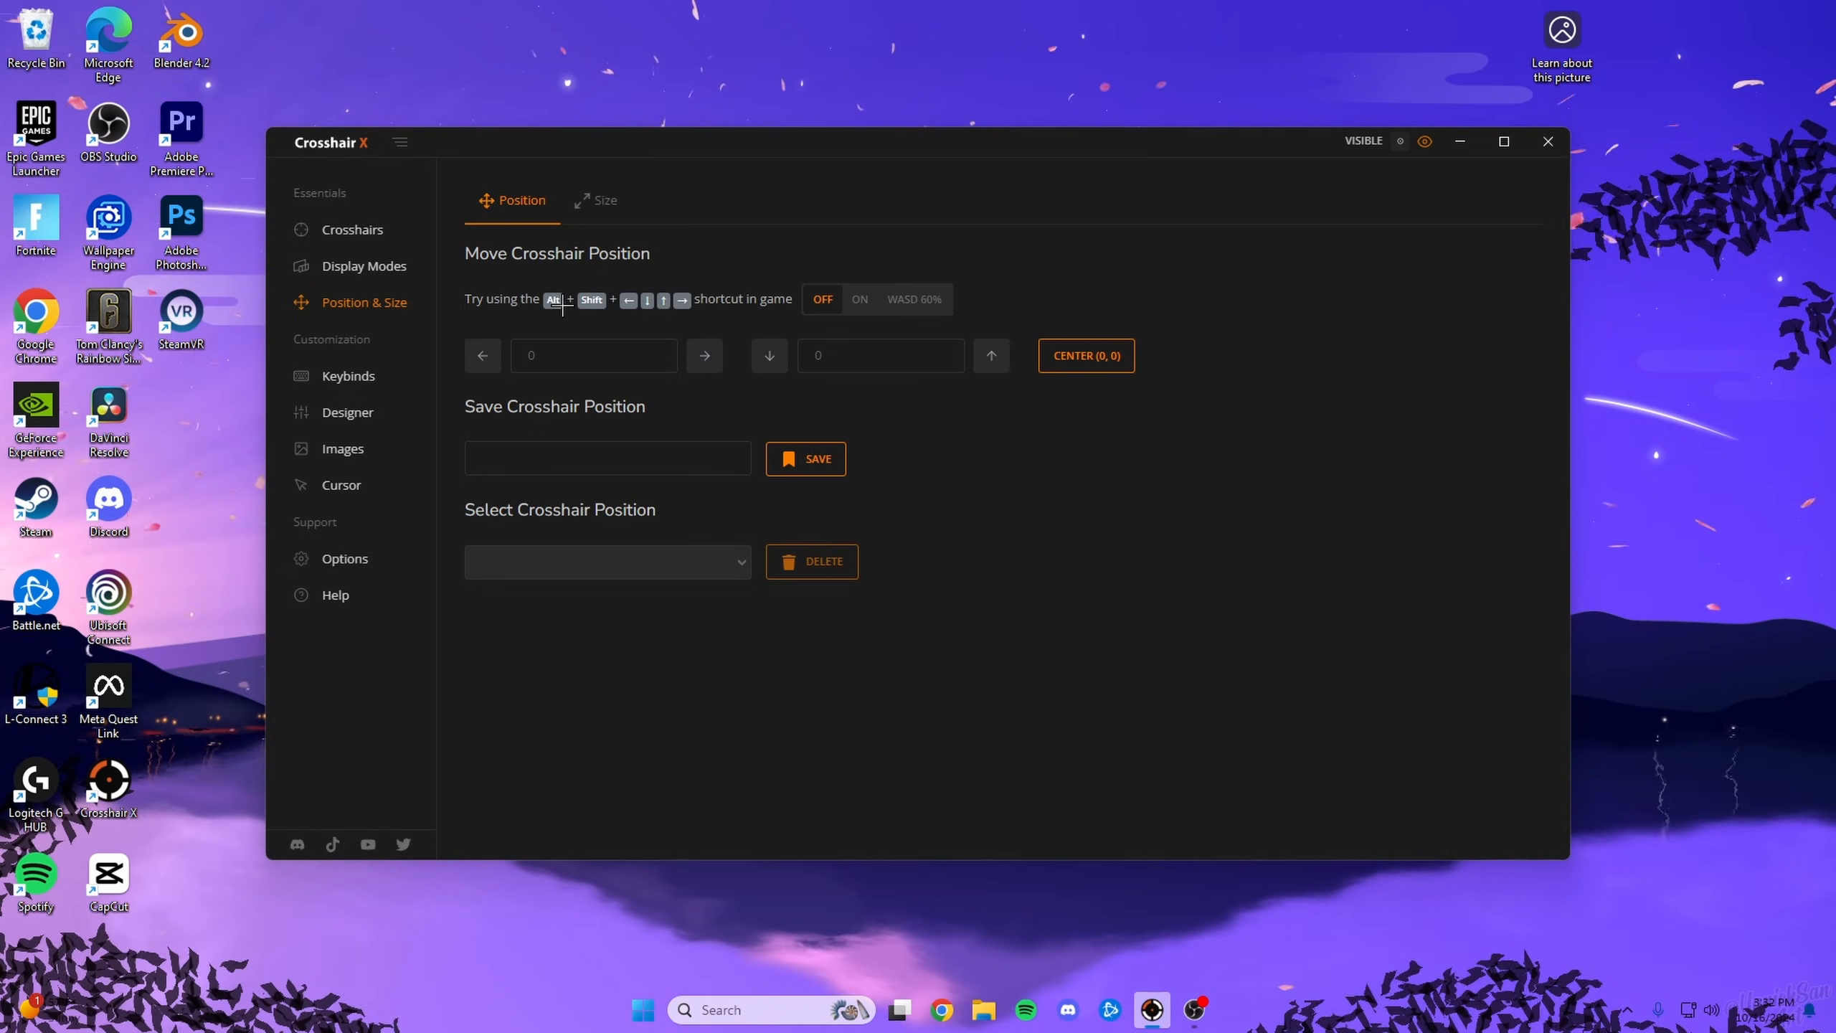
left_click(347, 376)
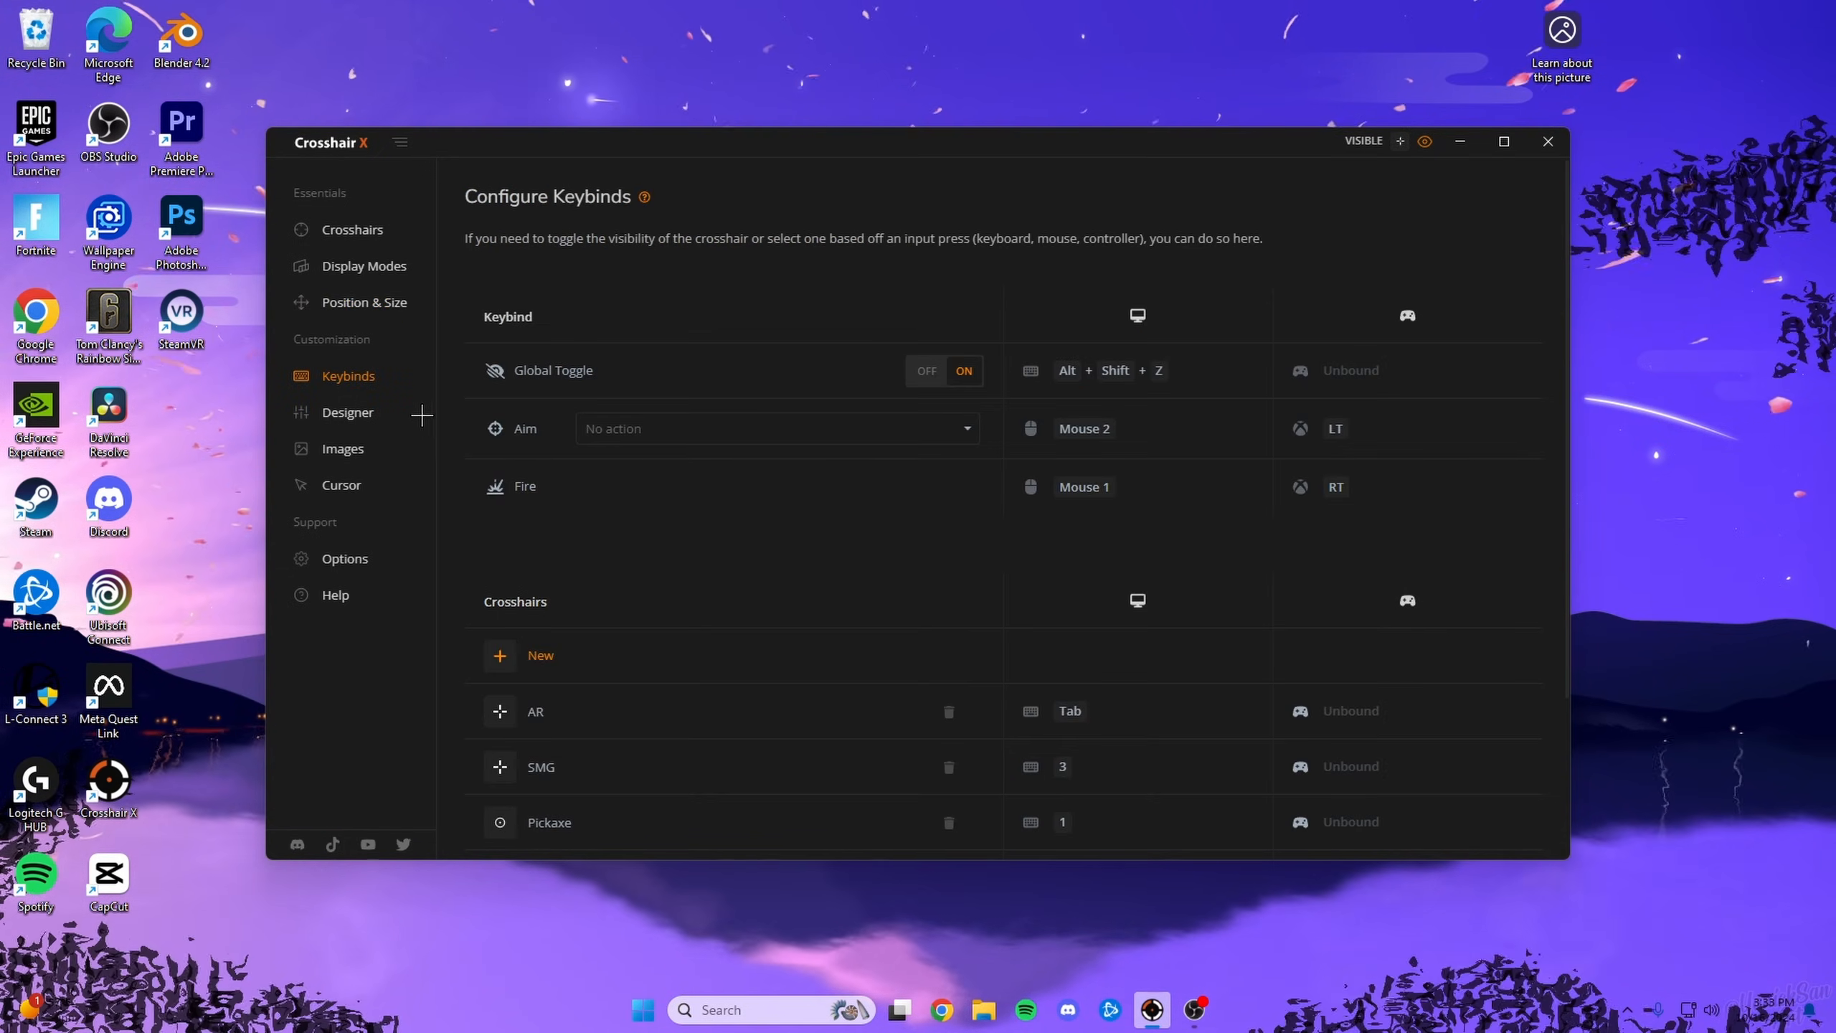
mouse_move(594, 570)
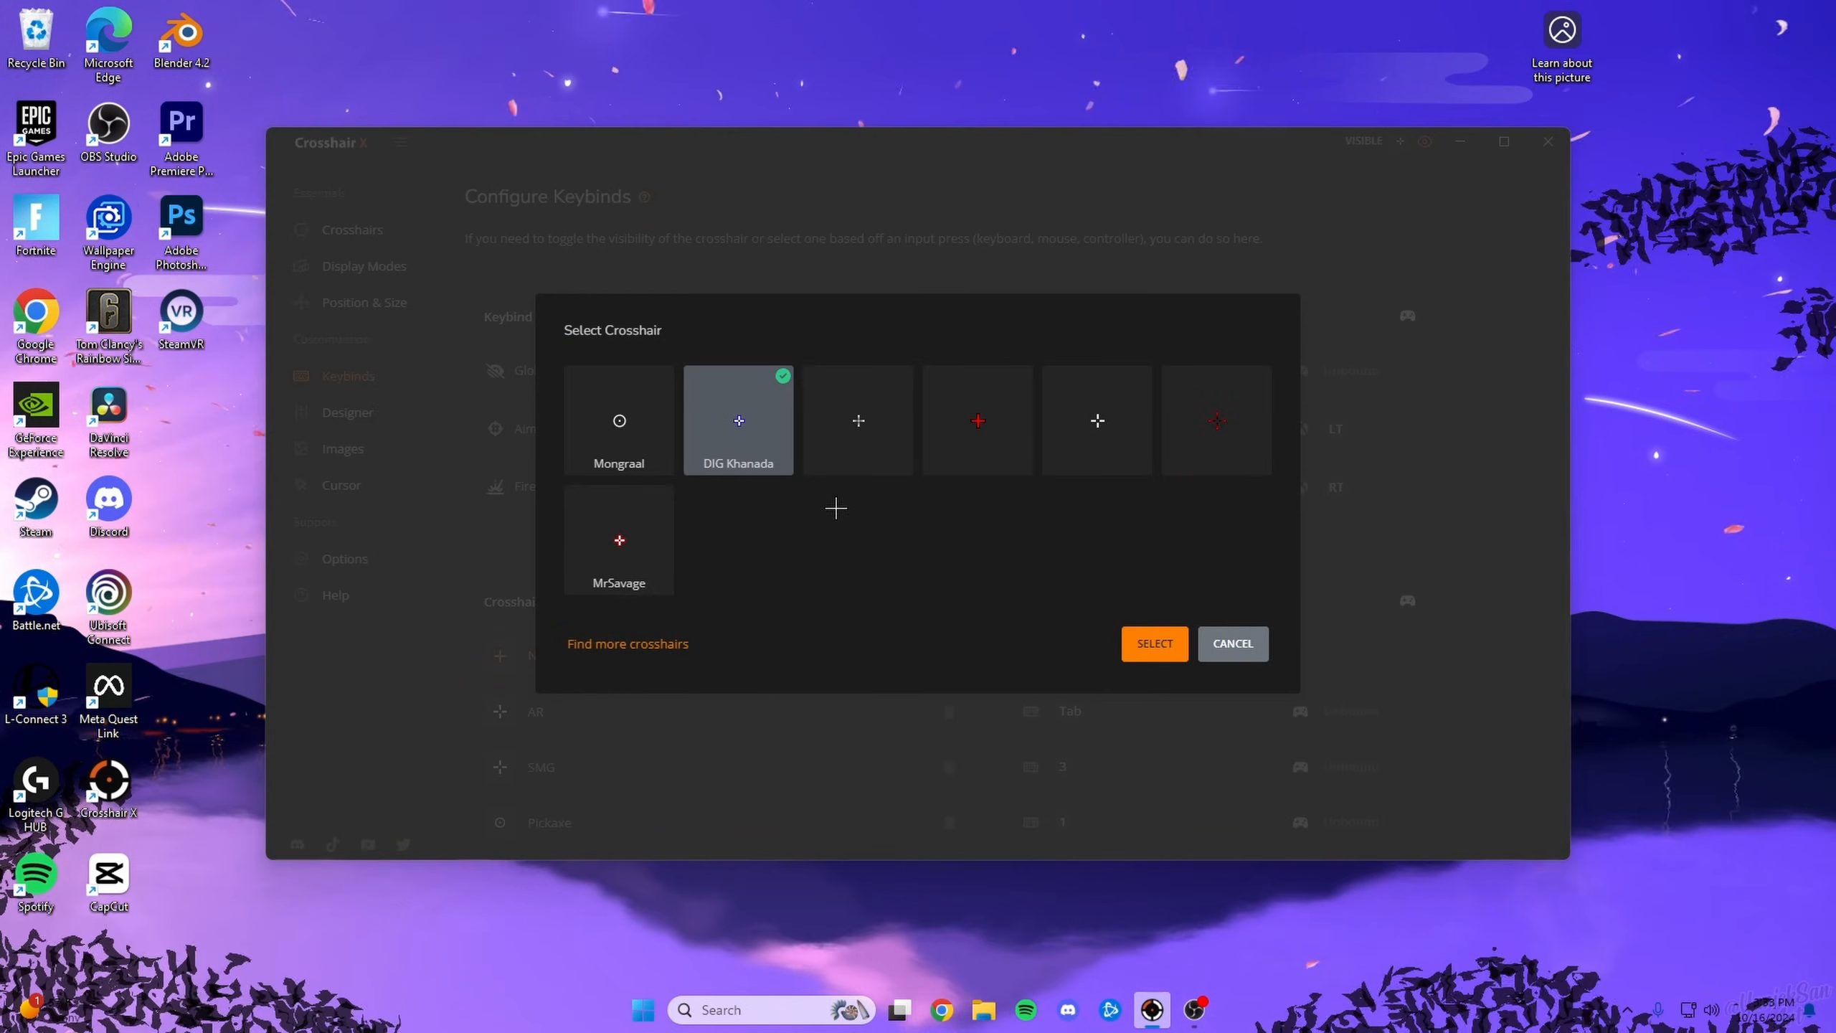
mouse_move(884, 466)
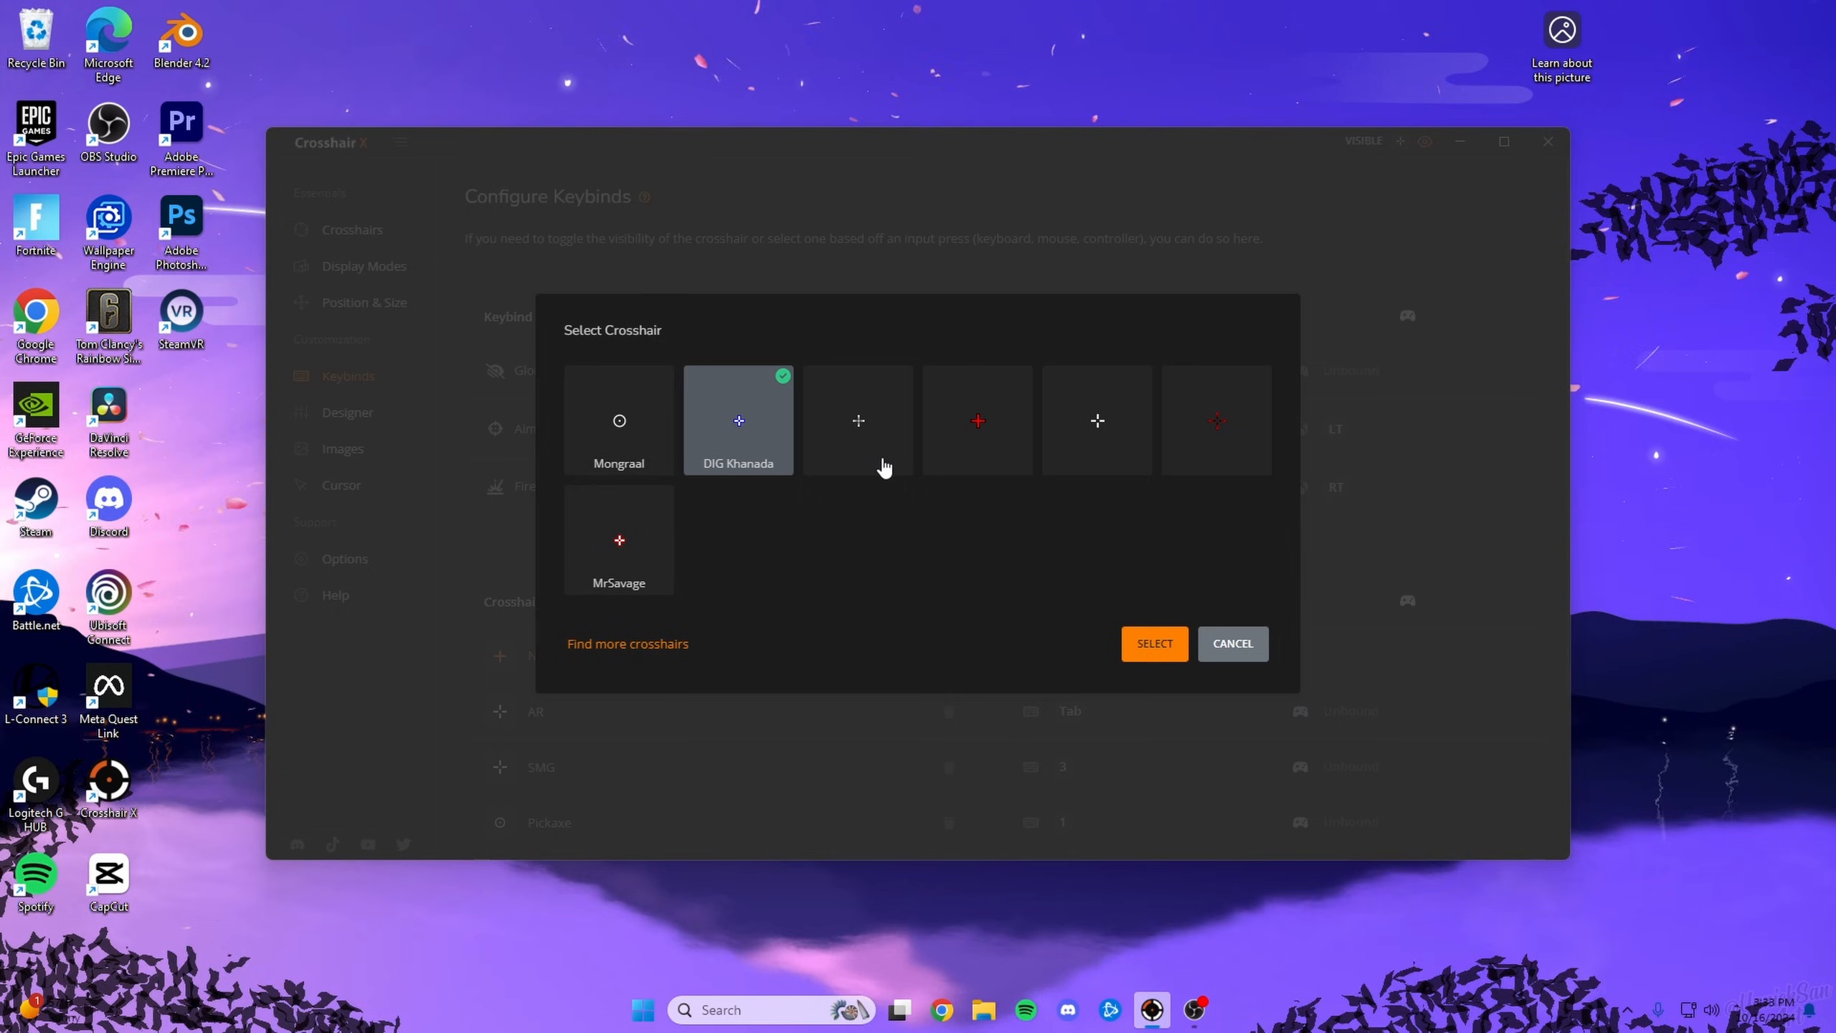
Create a keybind entry for the third, unnamed crosshair and start capturing its keyboard key.
left_click(858, 418)
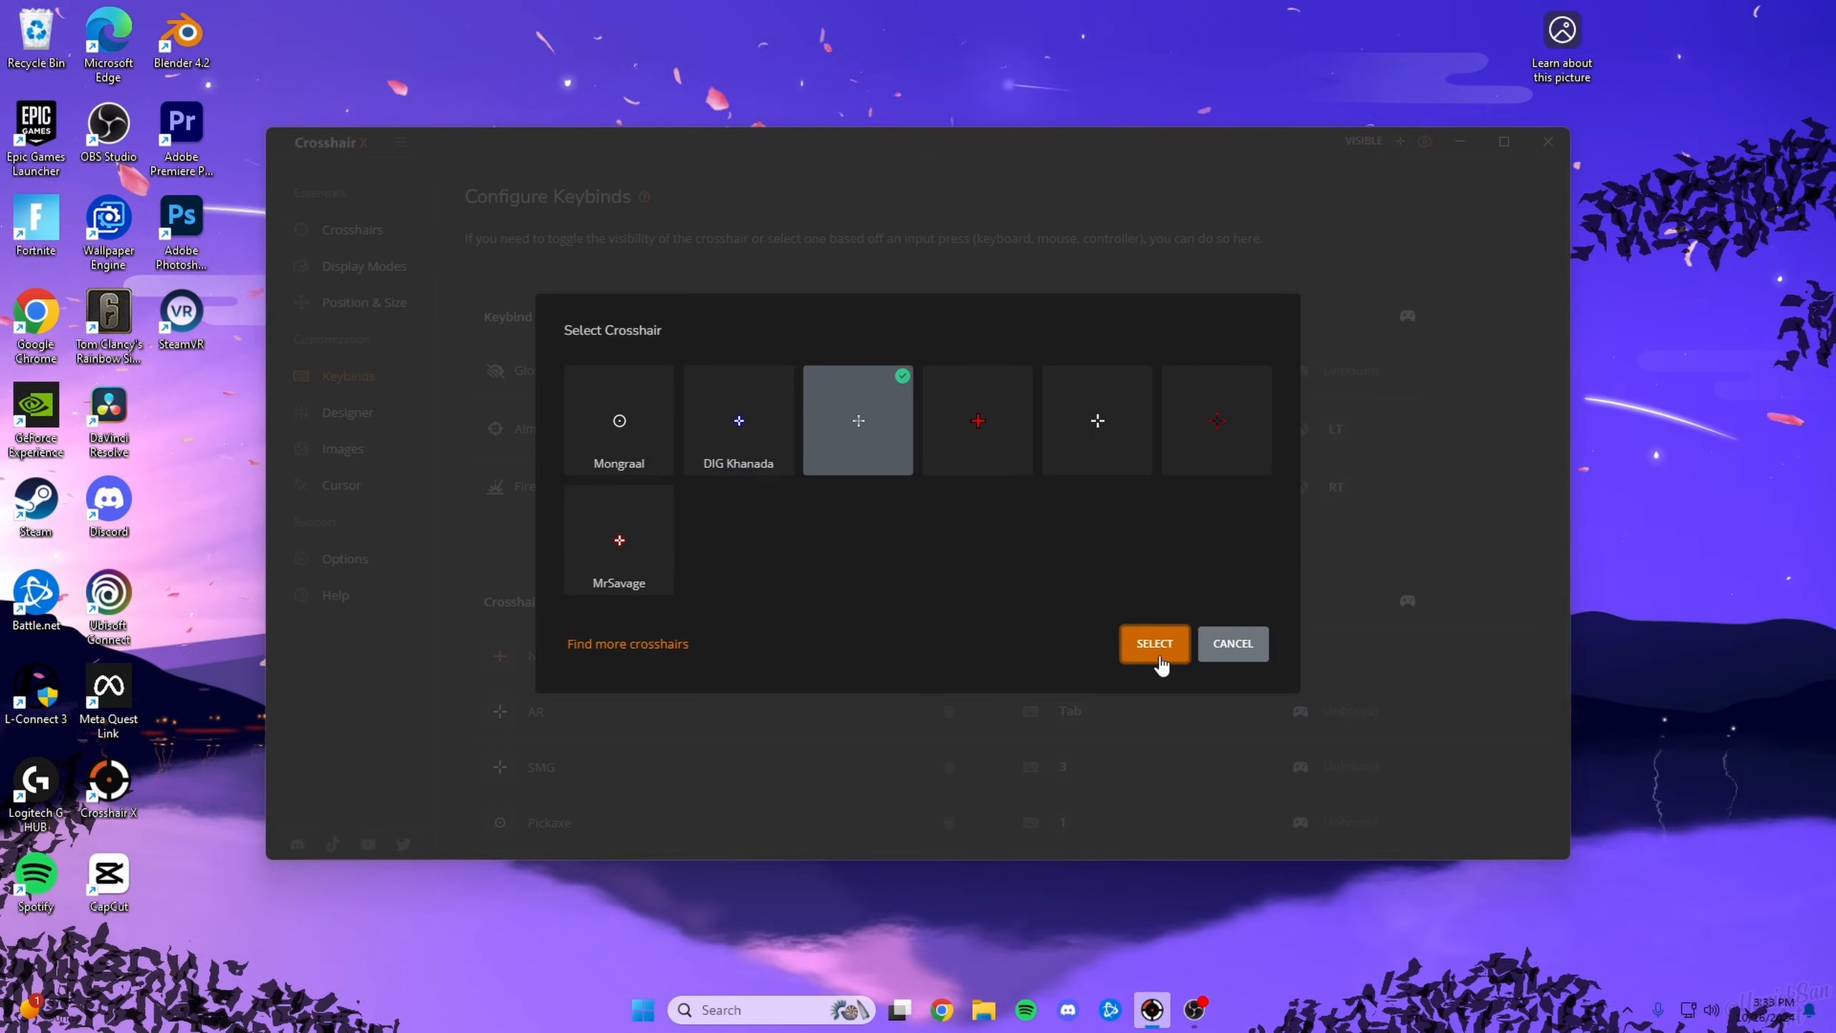
left_click(1152, 643)
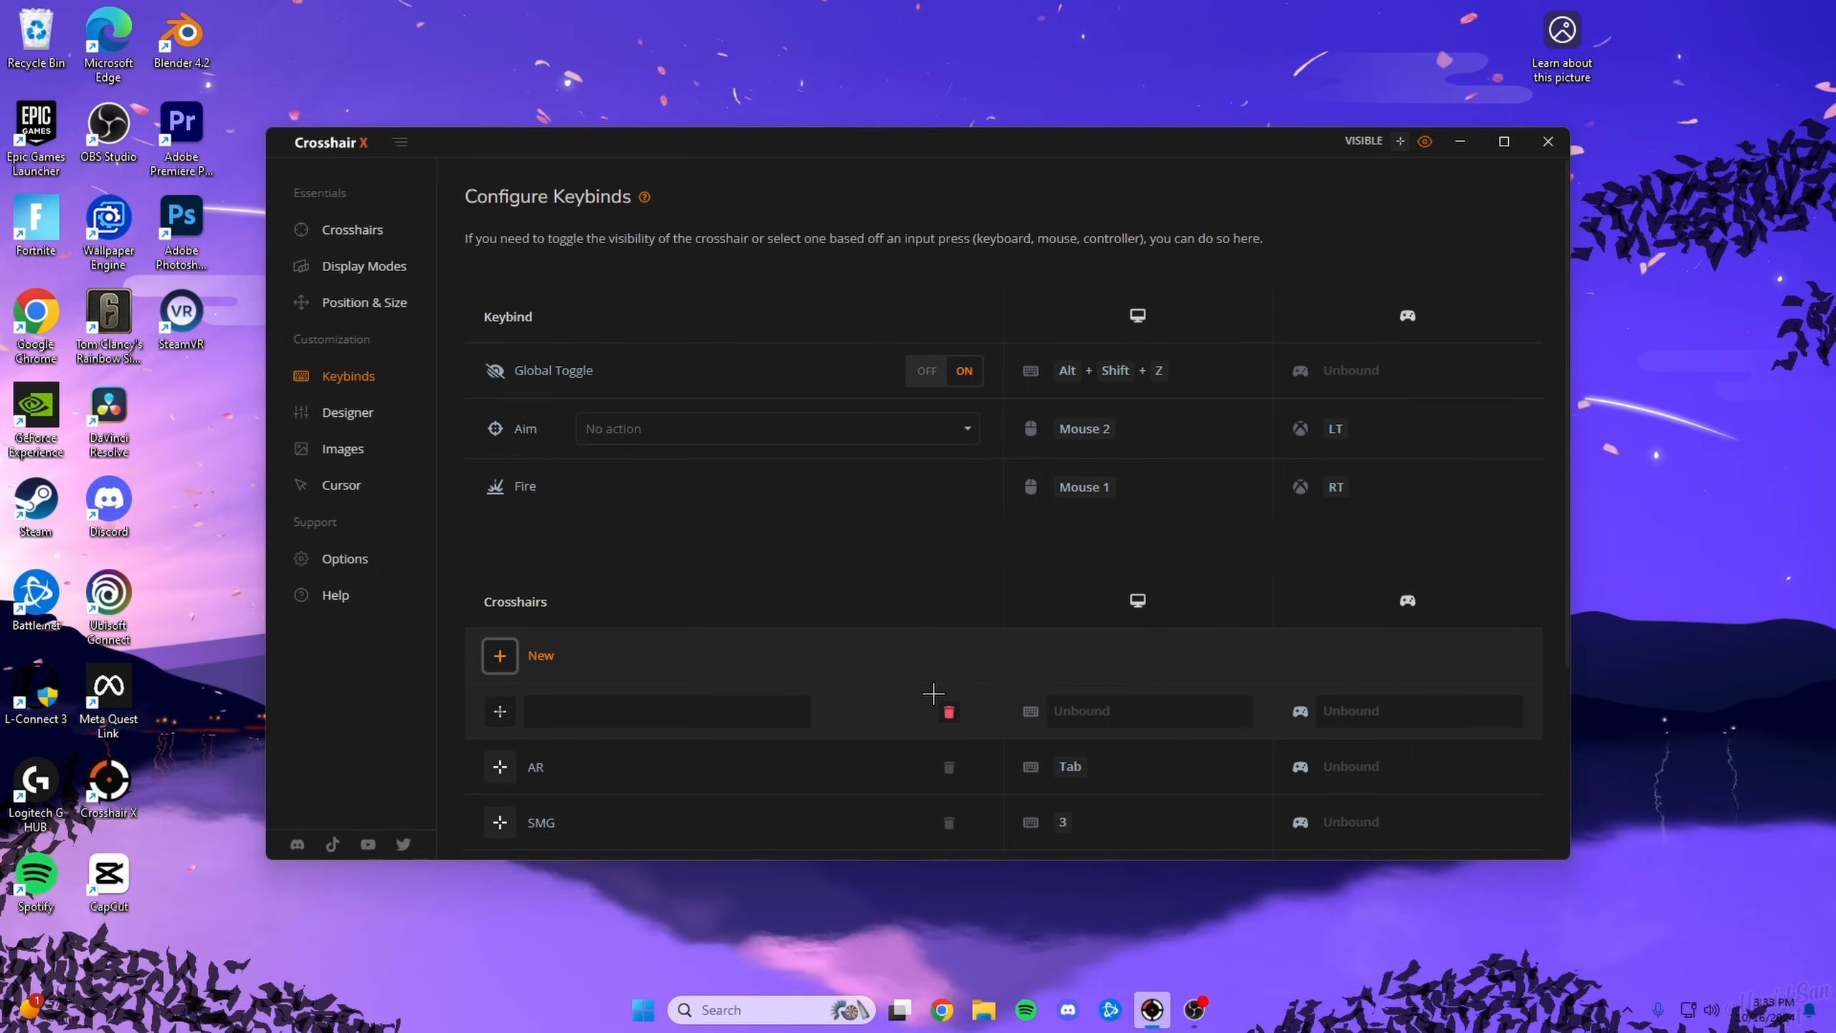
left_click(1145, 710)
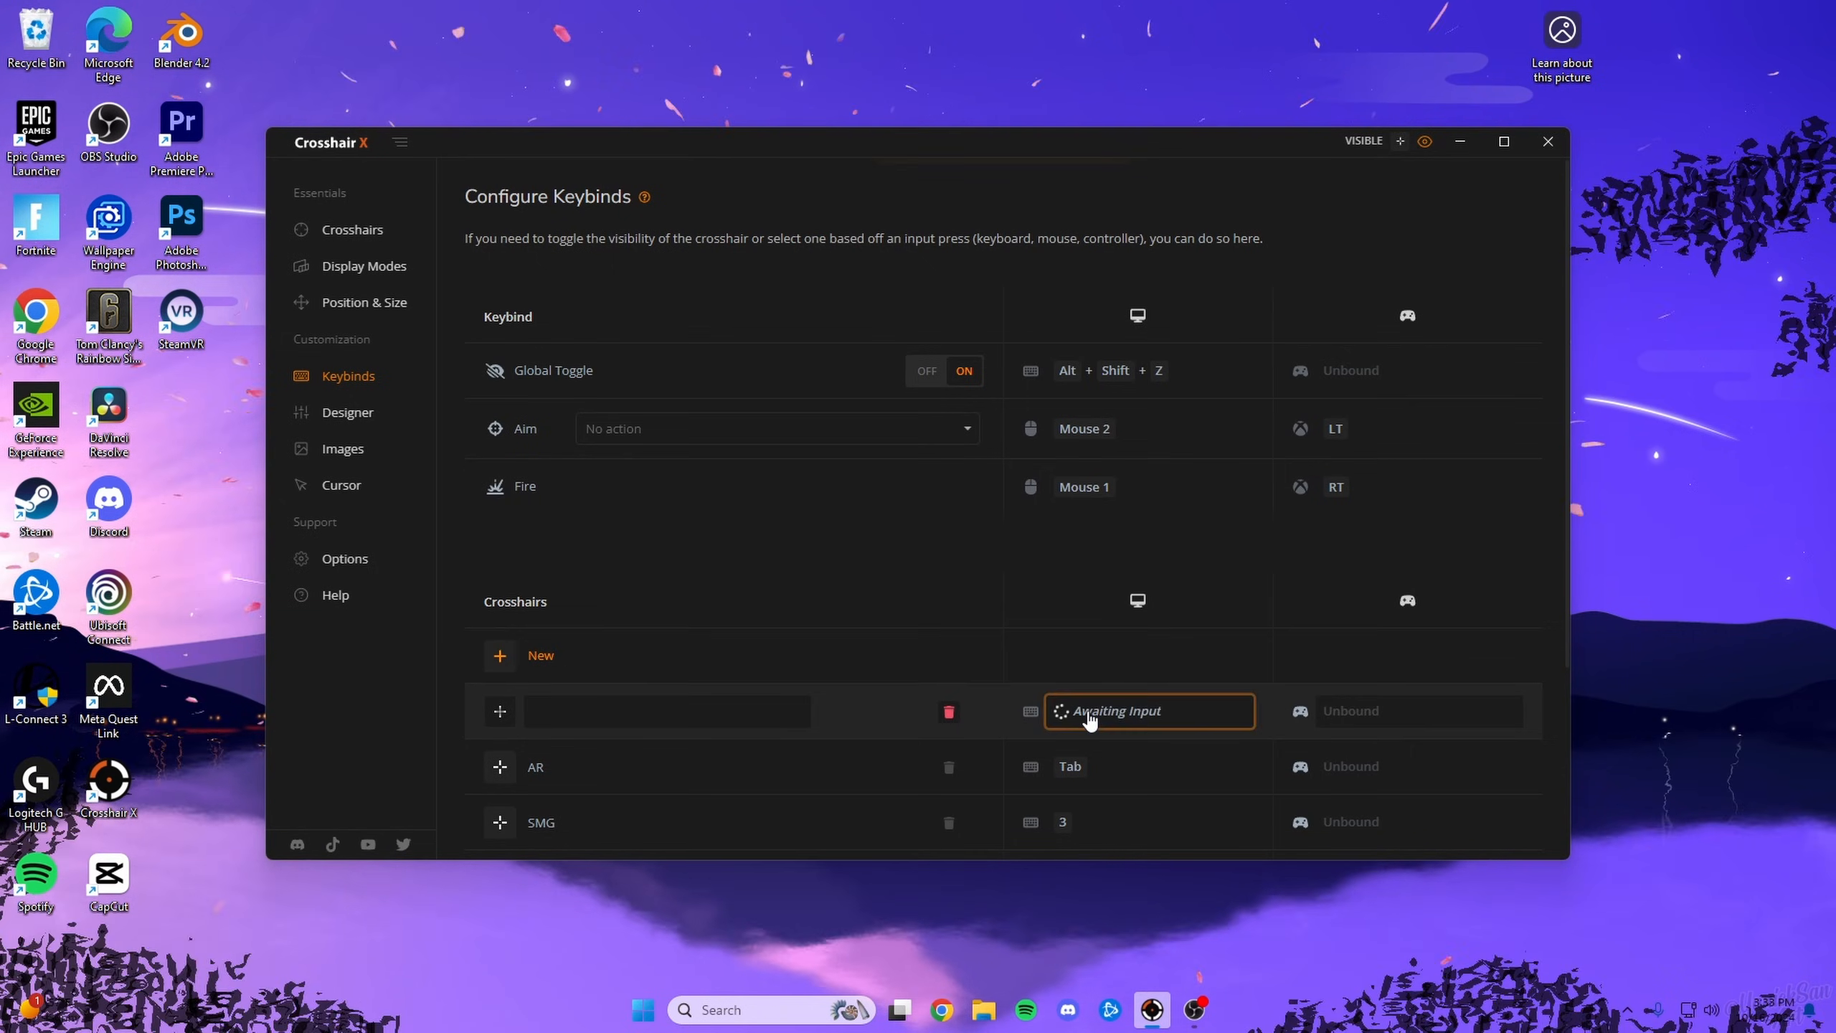
Bind the new crosshair entry to the G key and return to the featured crosshairs gallery.
key("g")
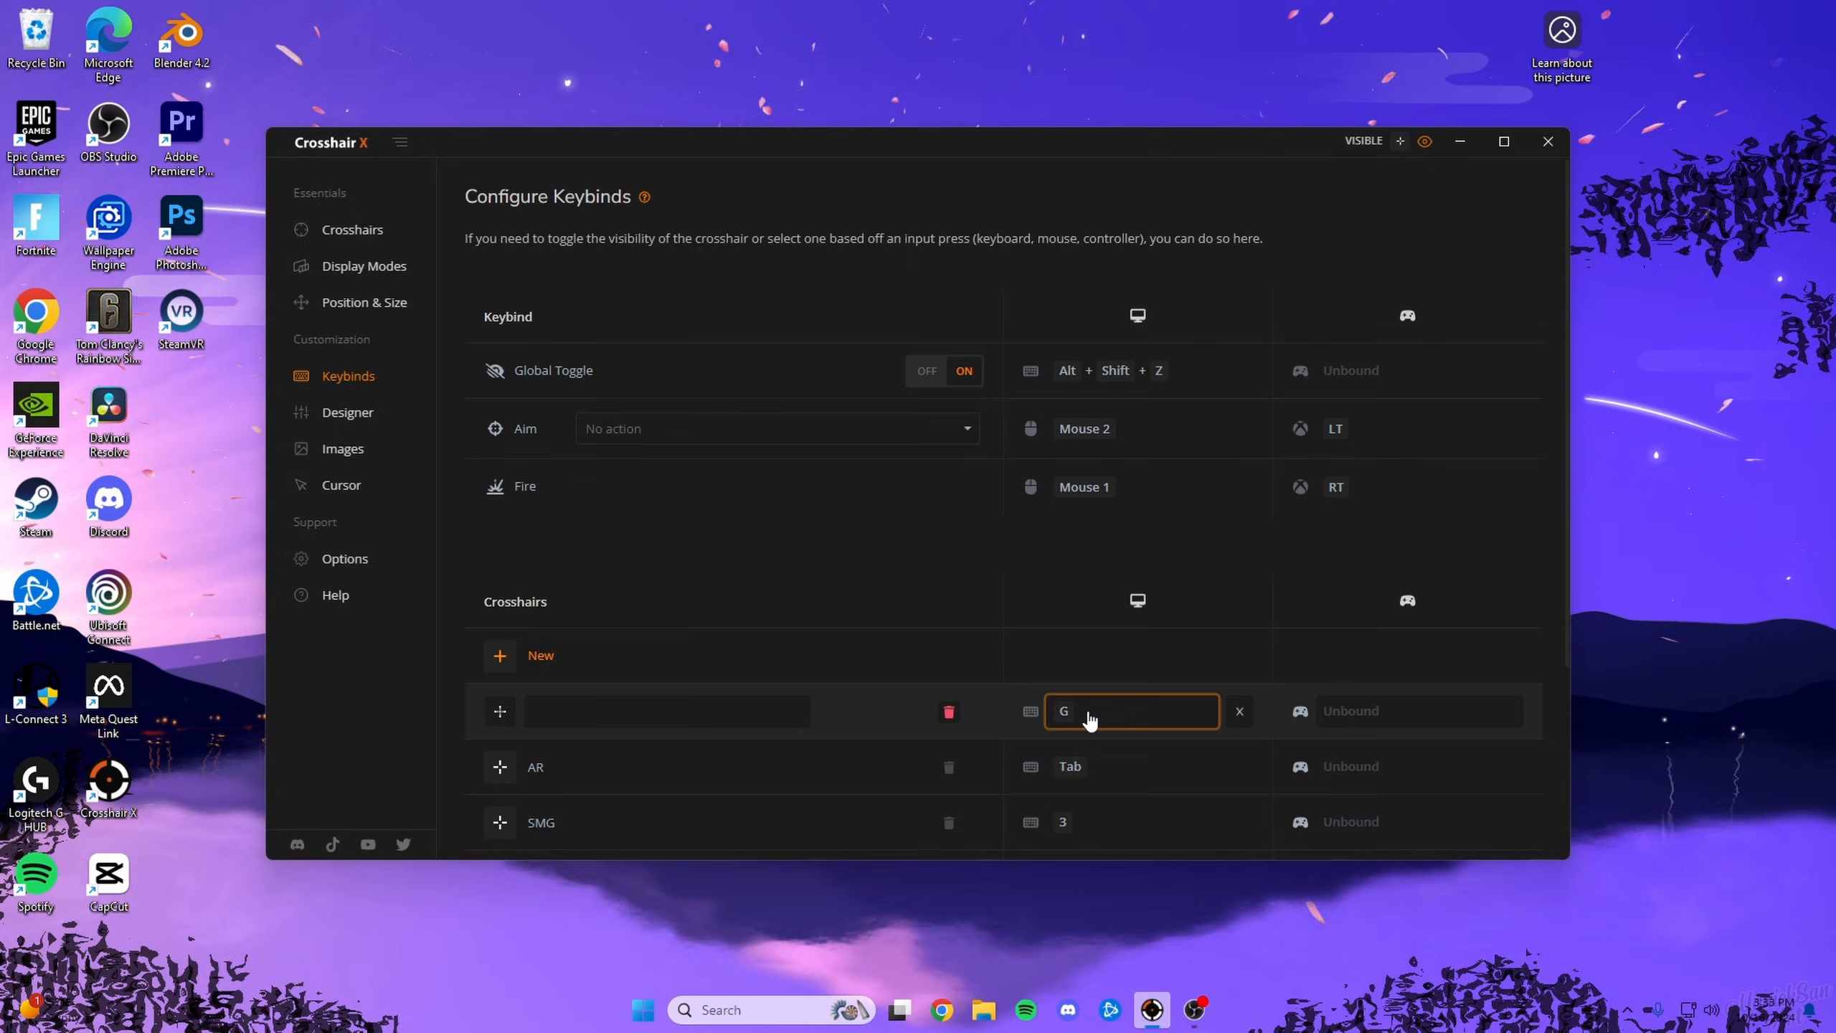
mouse_move(1010, 581)
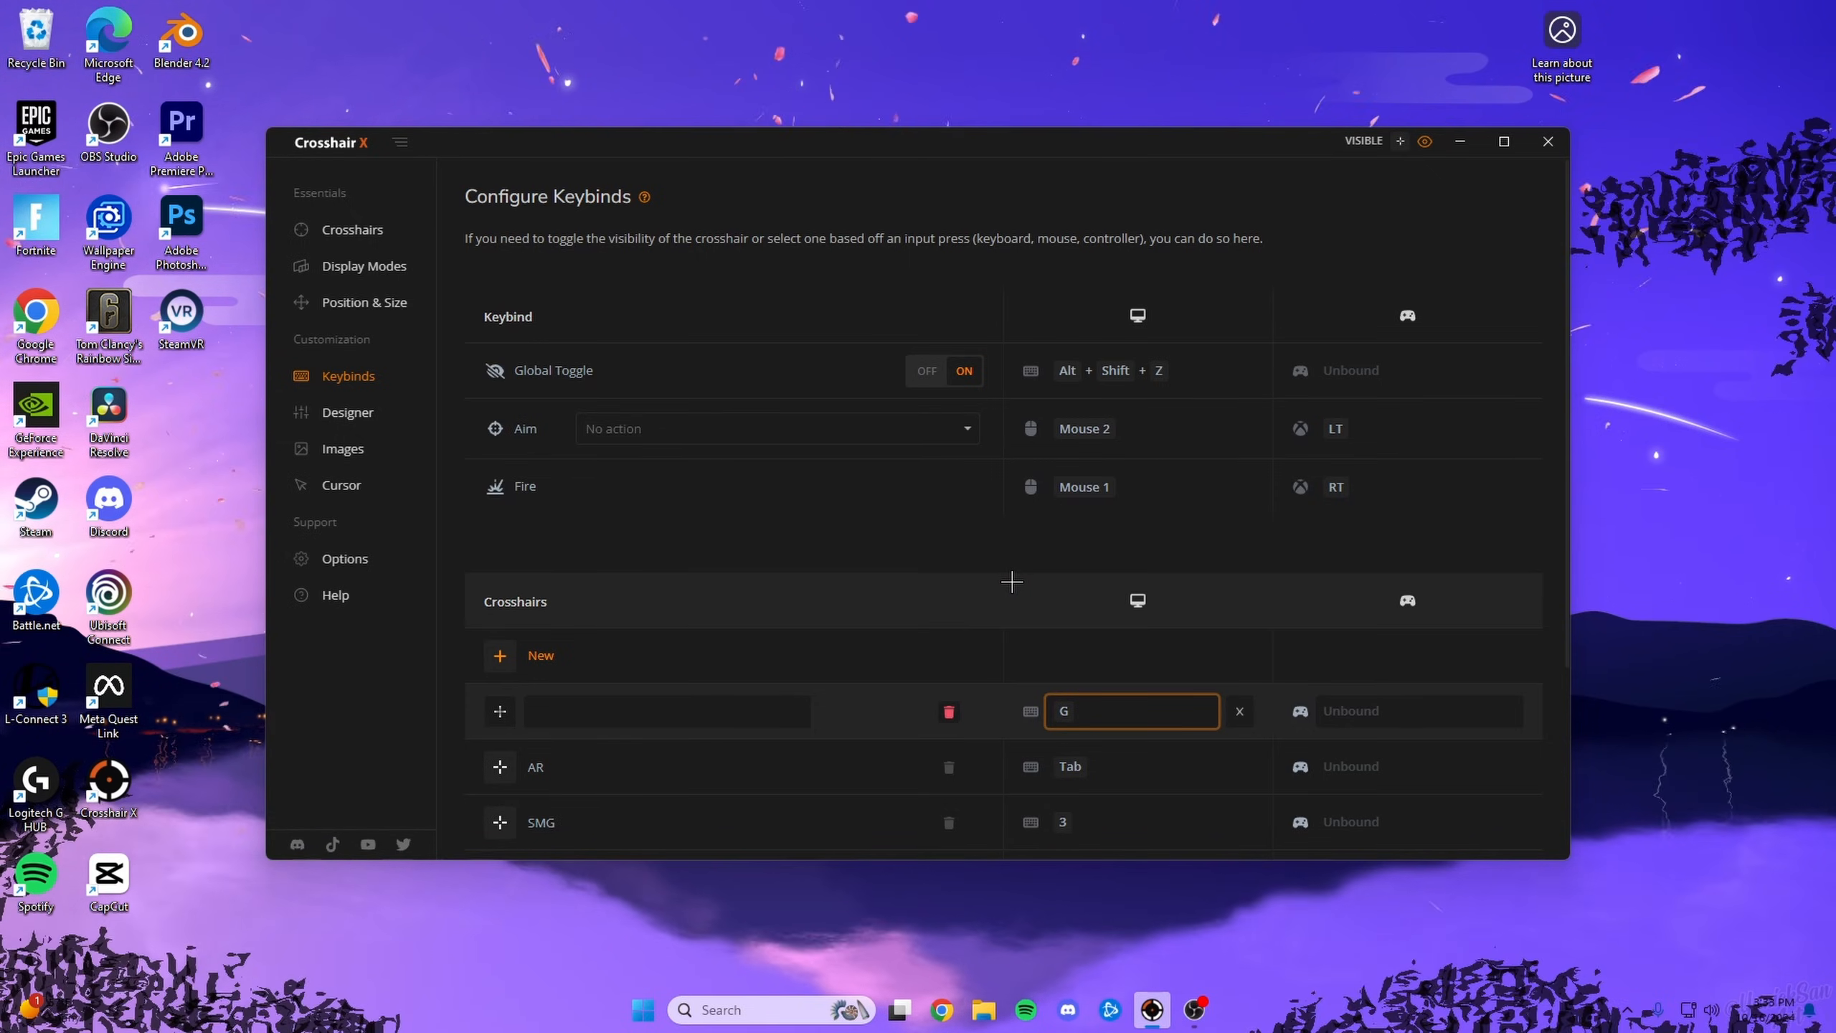
mouse_move(1084, 710)
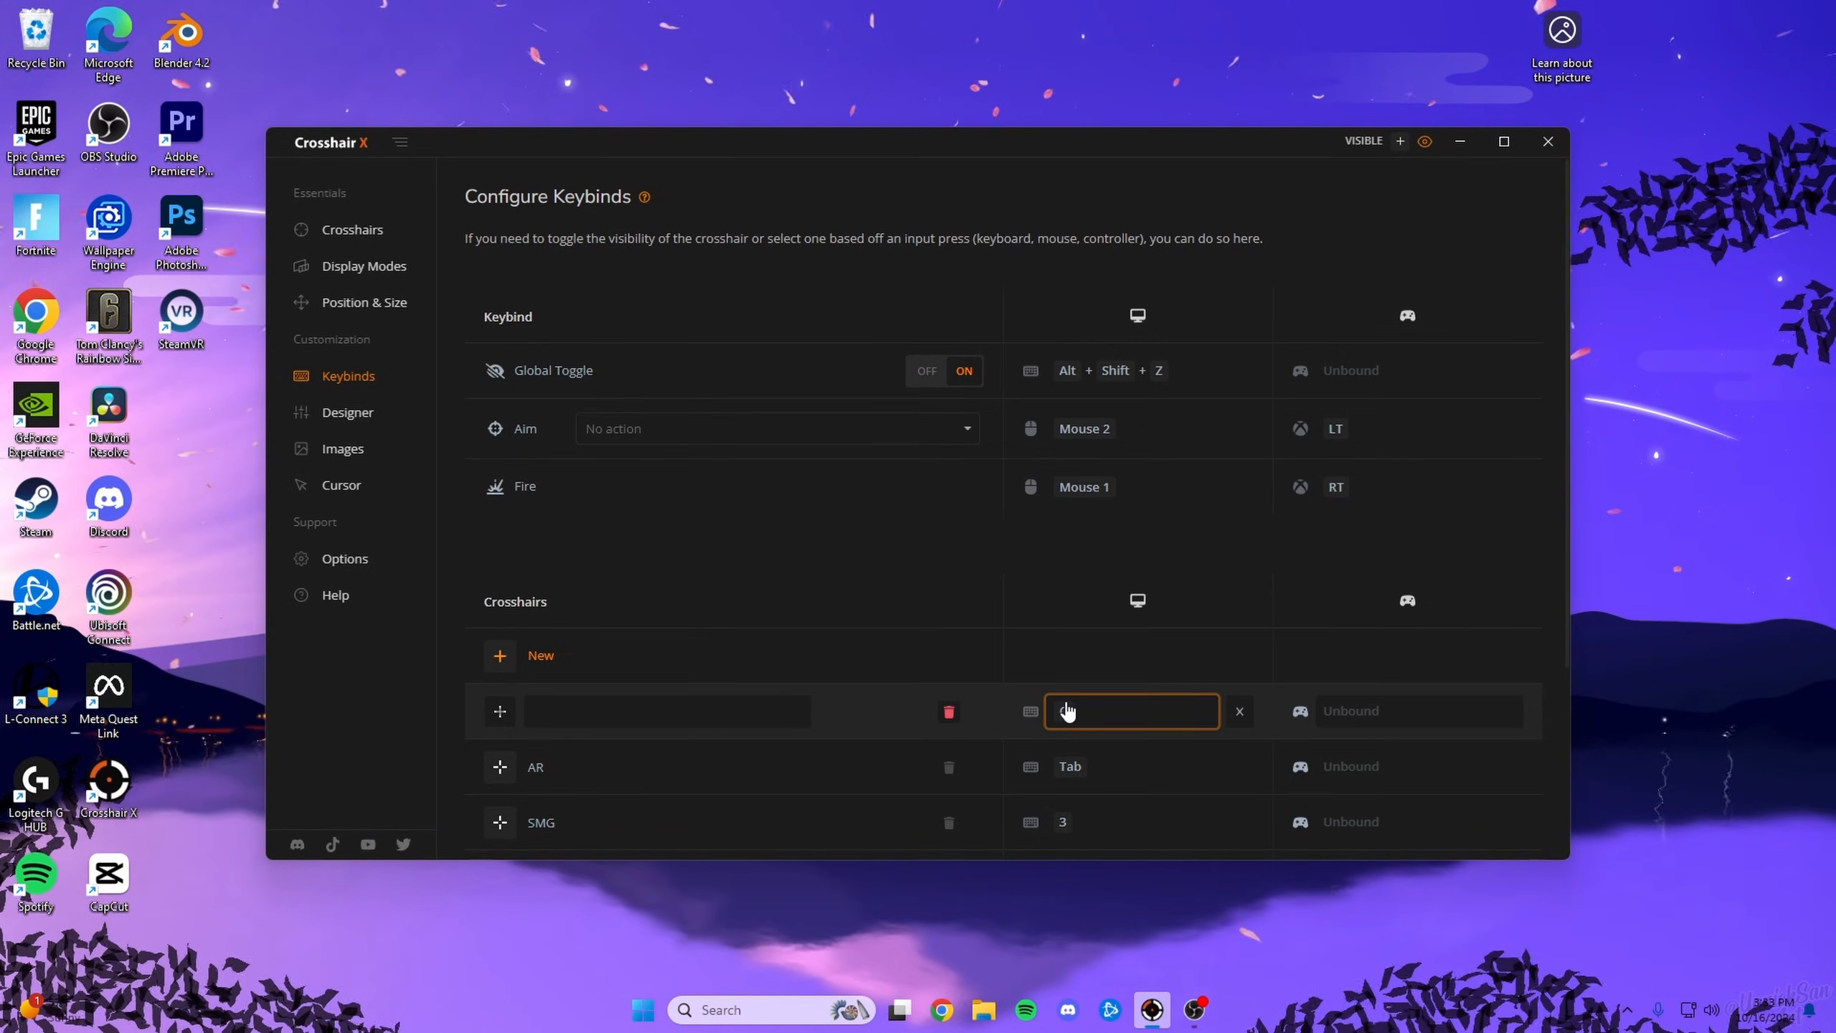
type("G")
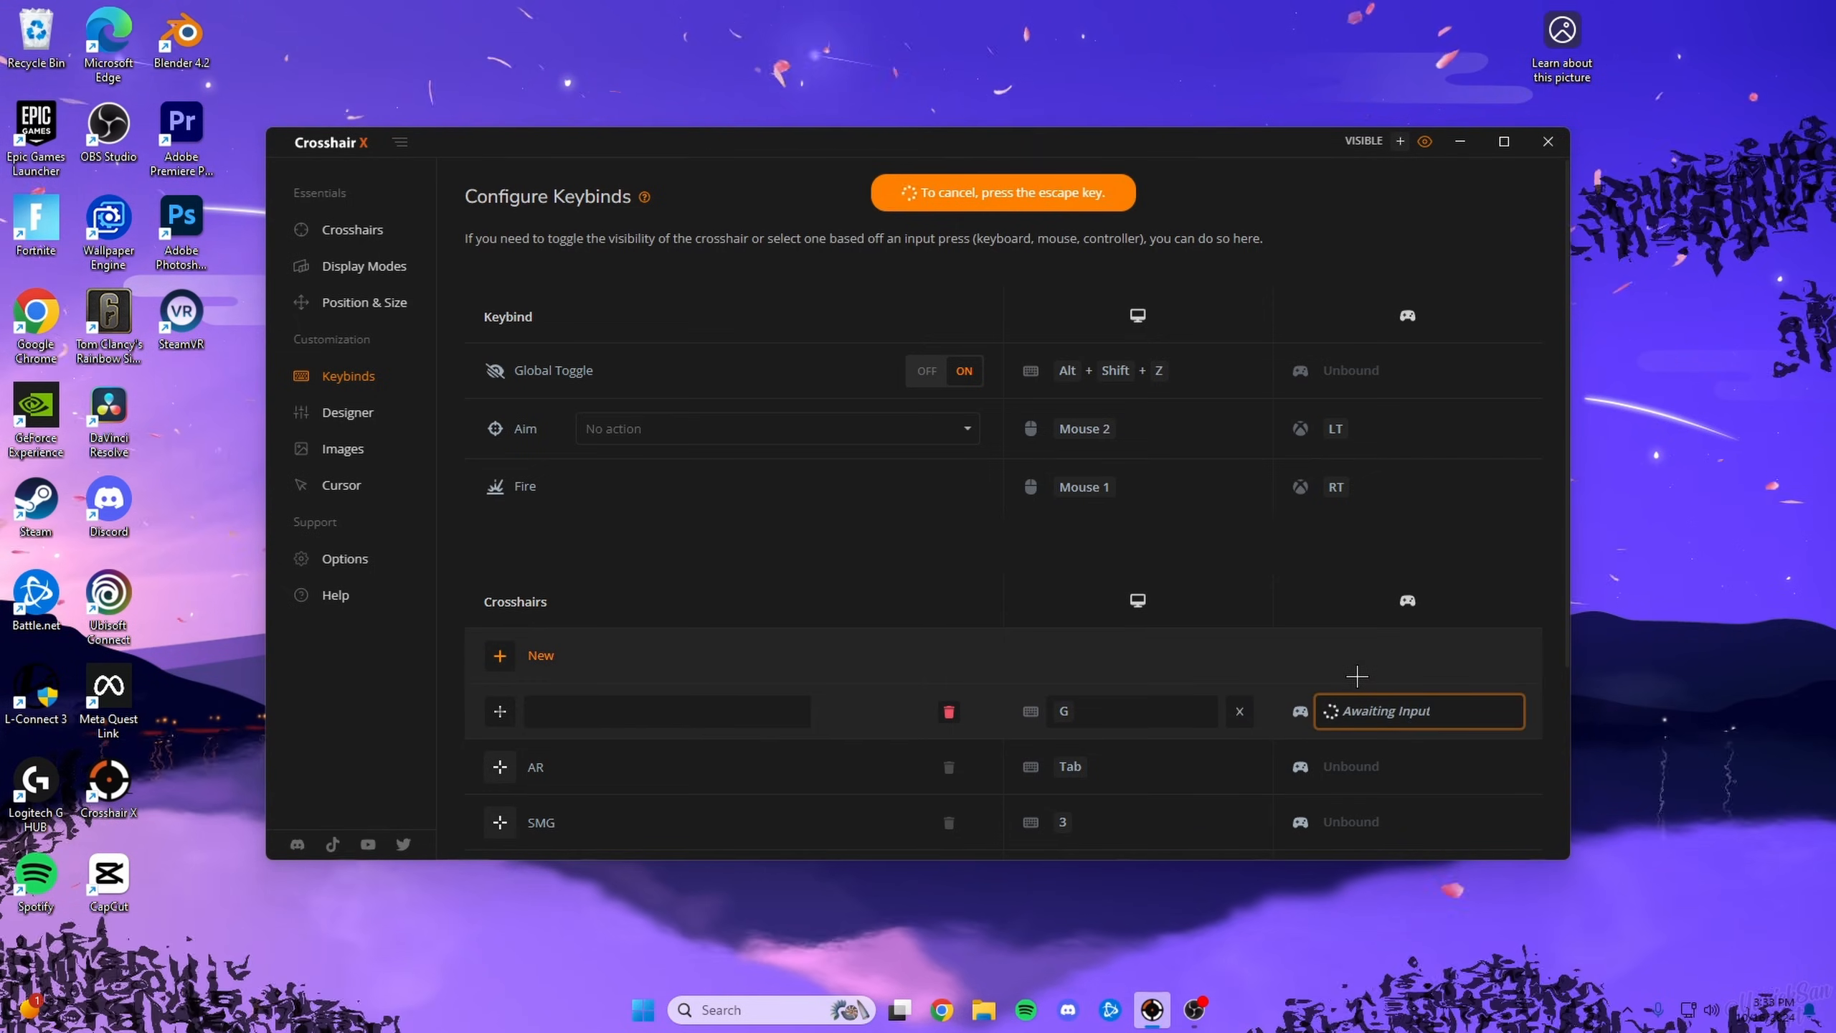
mouse_move(651, 667)
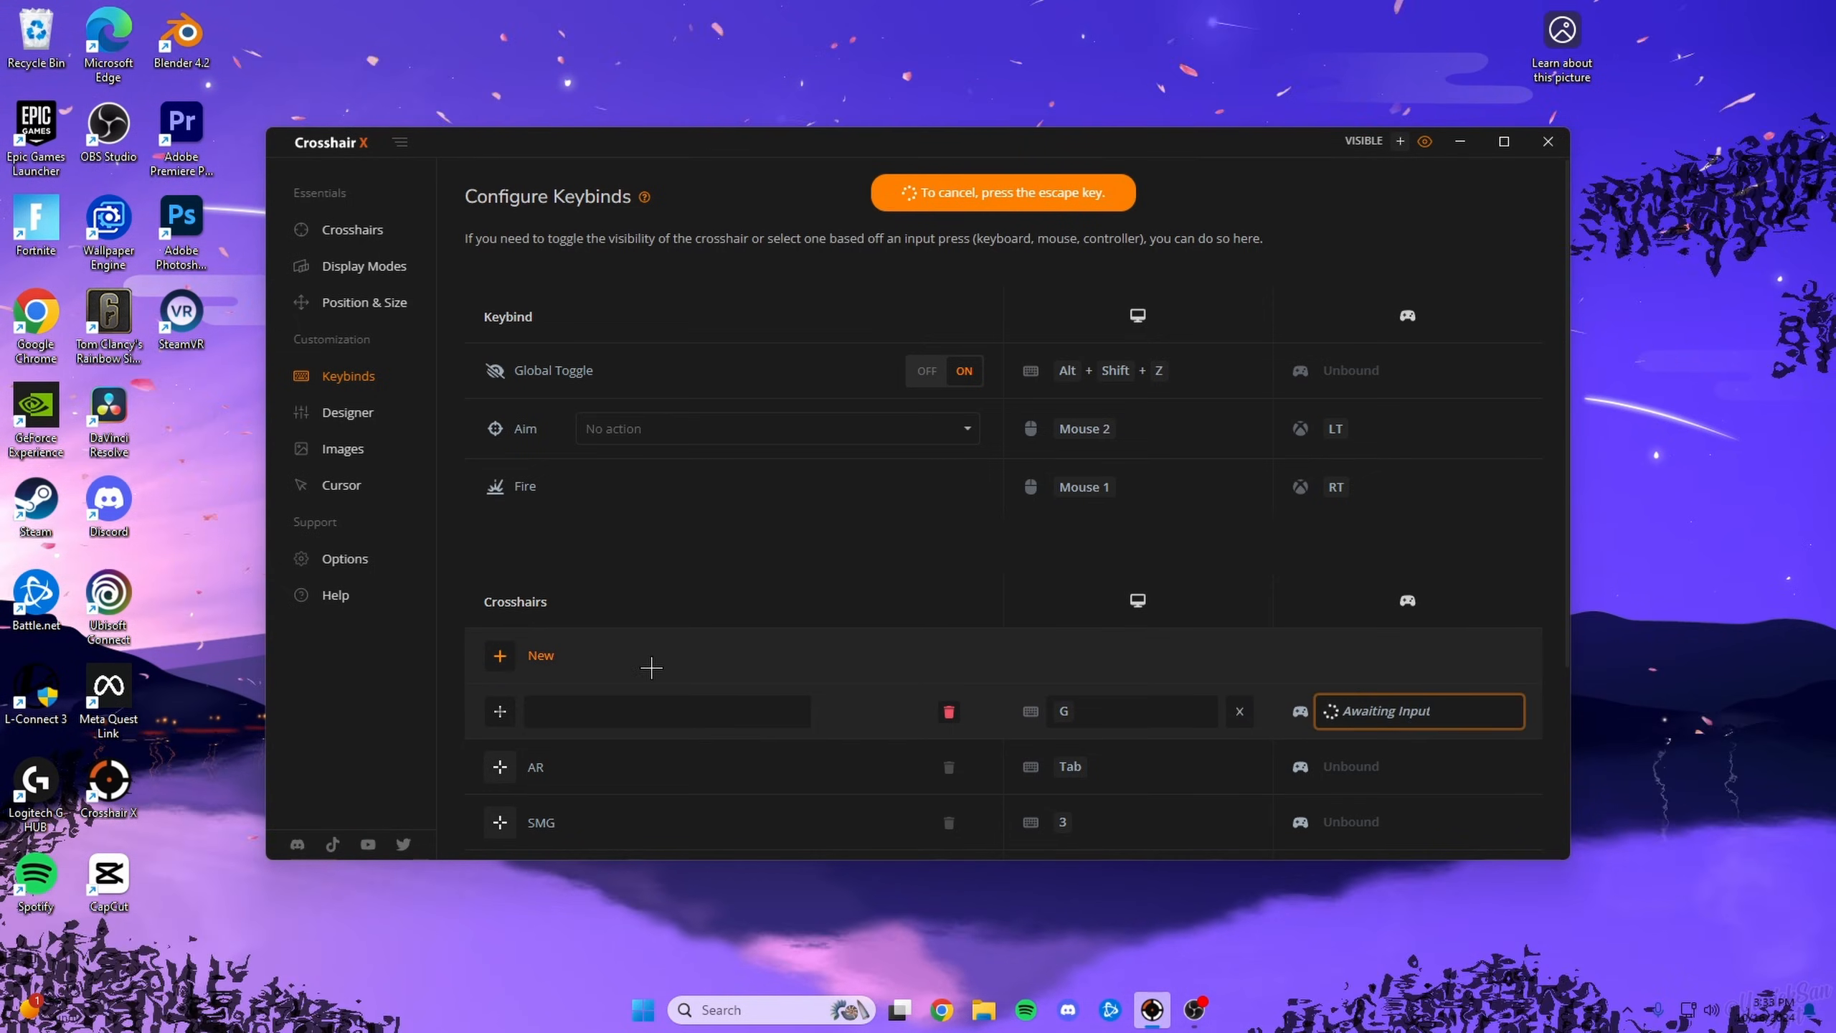
left_click(351, 228)
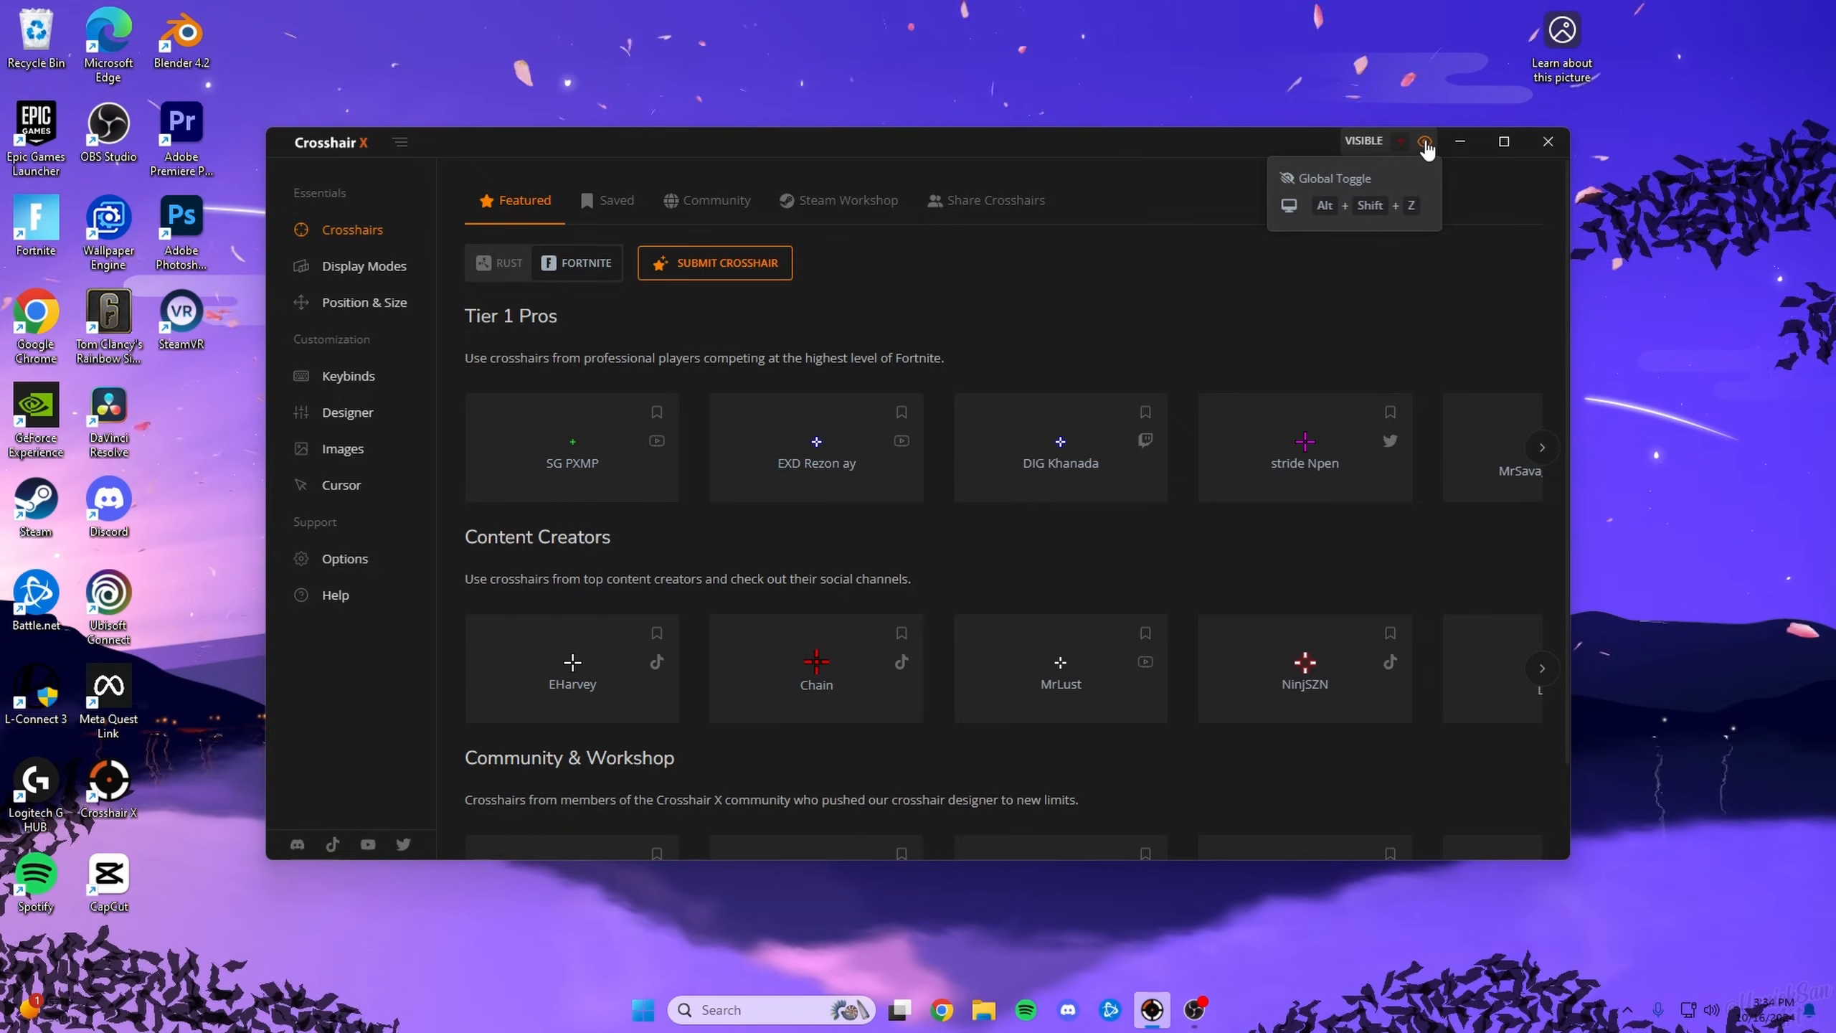
left_click(1424, 141)
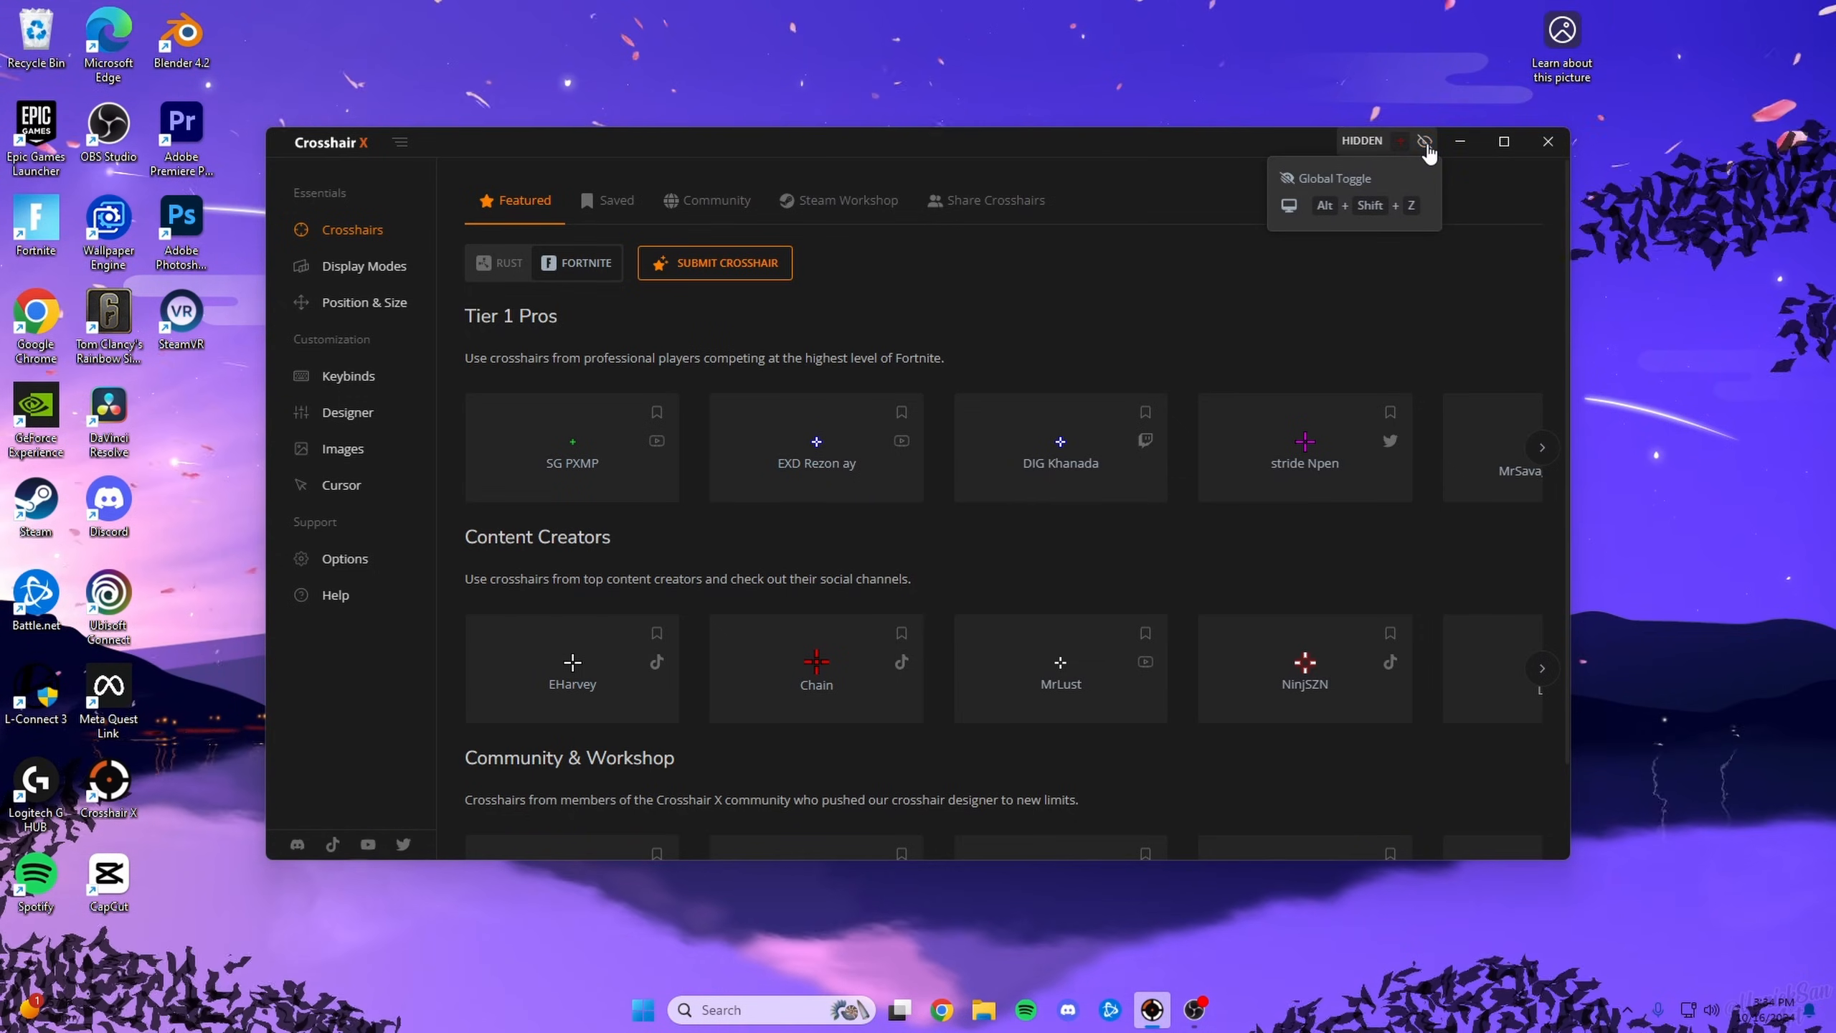
left_click(1425, 141)
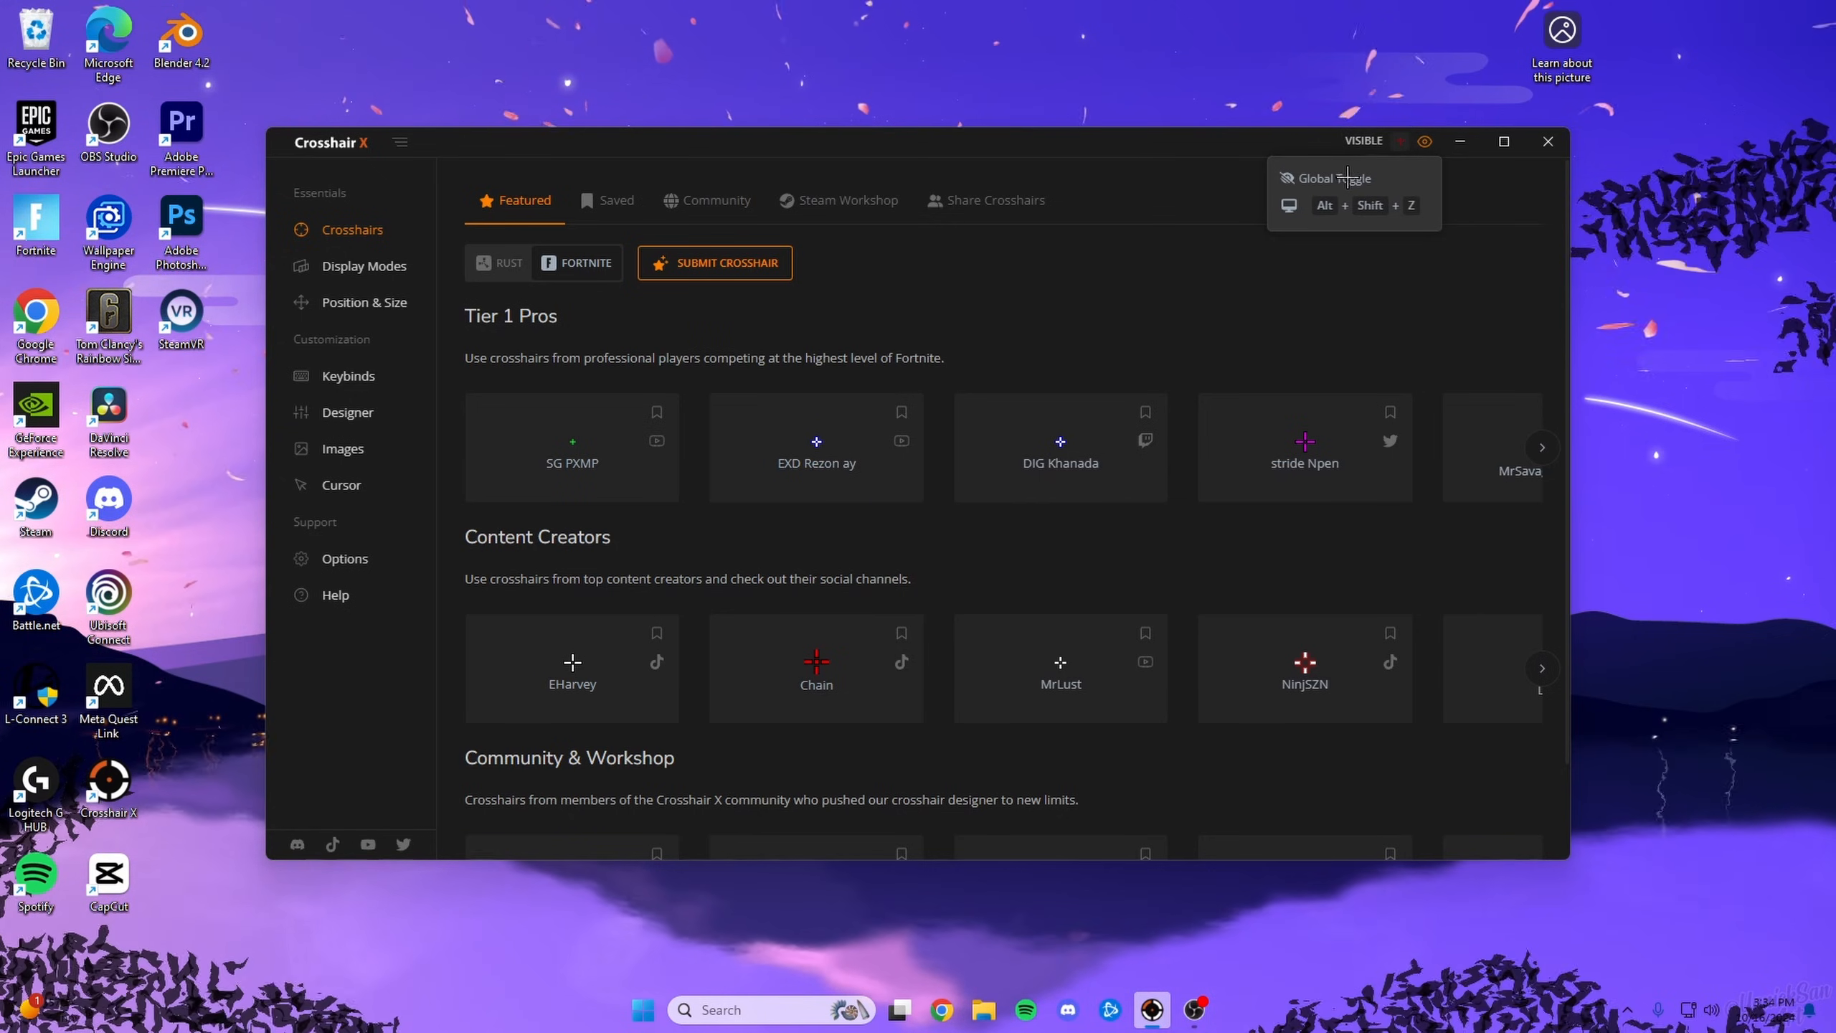
mouse_move(1139, 337)
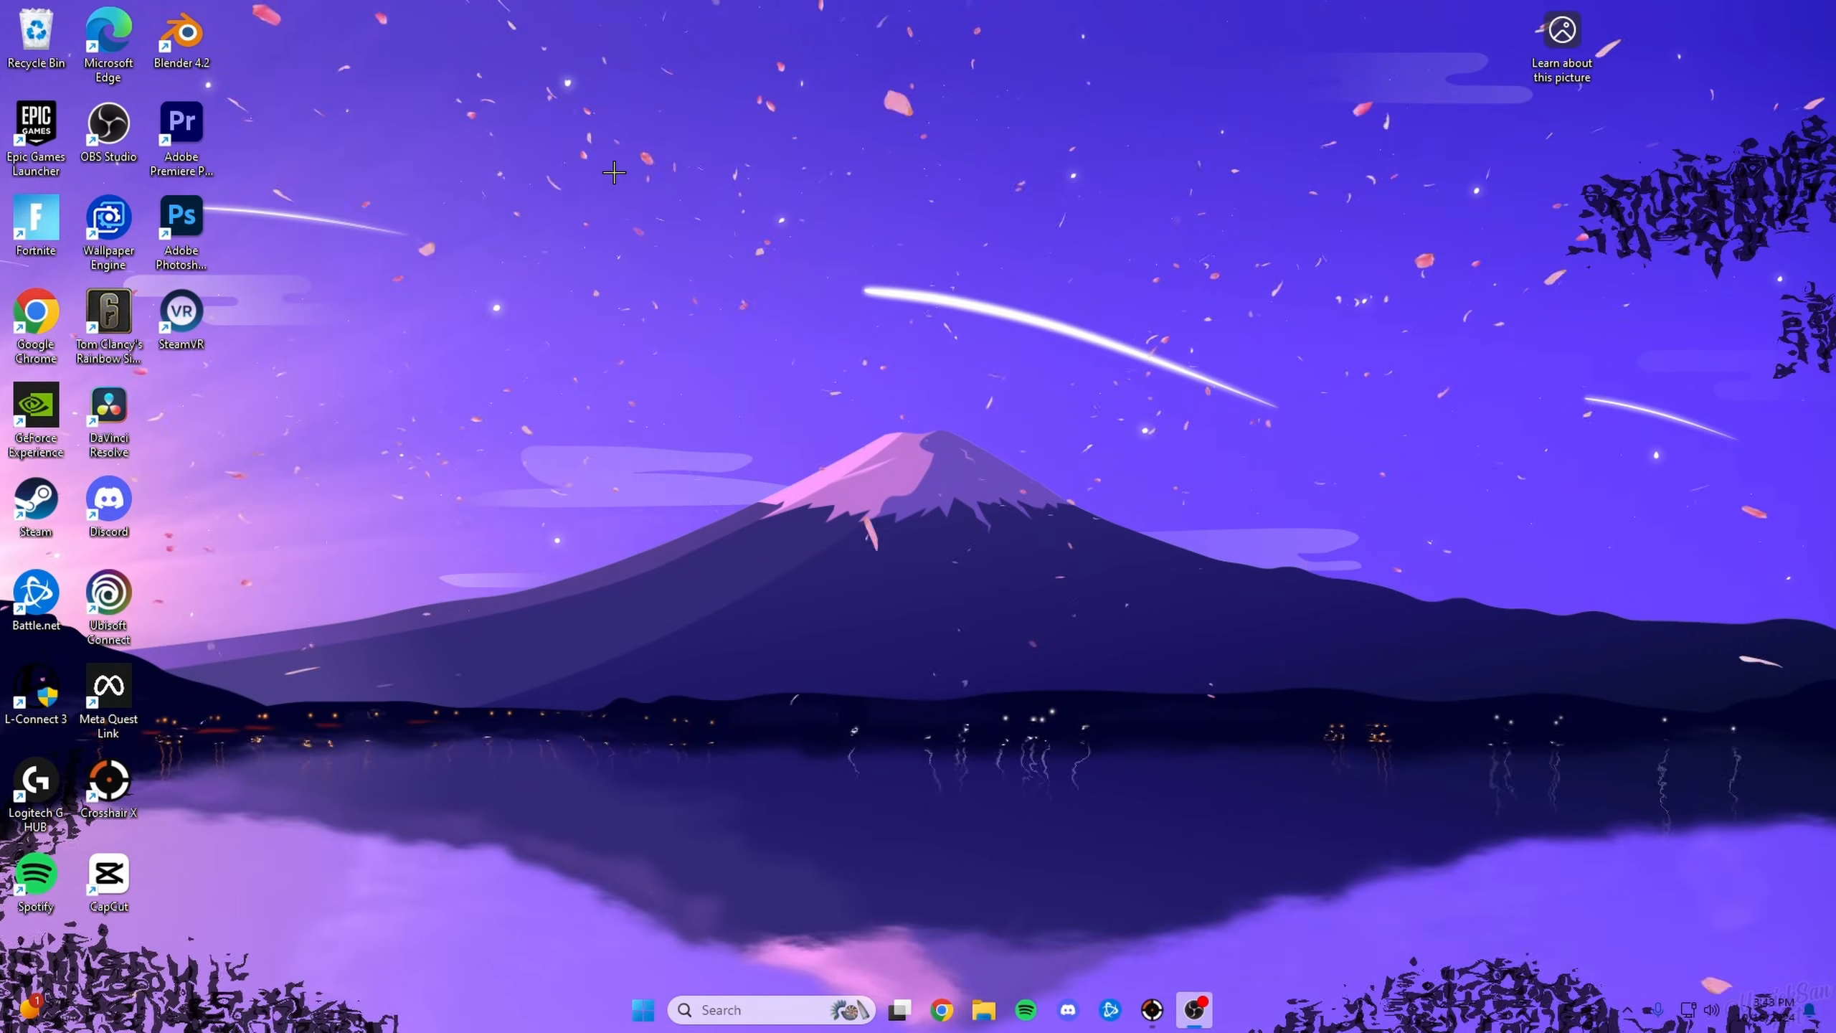
mouse_move(749, 248)
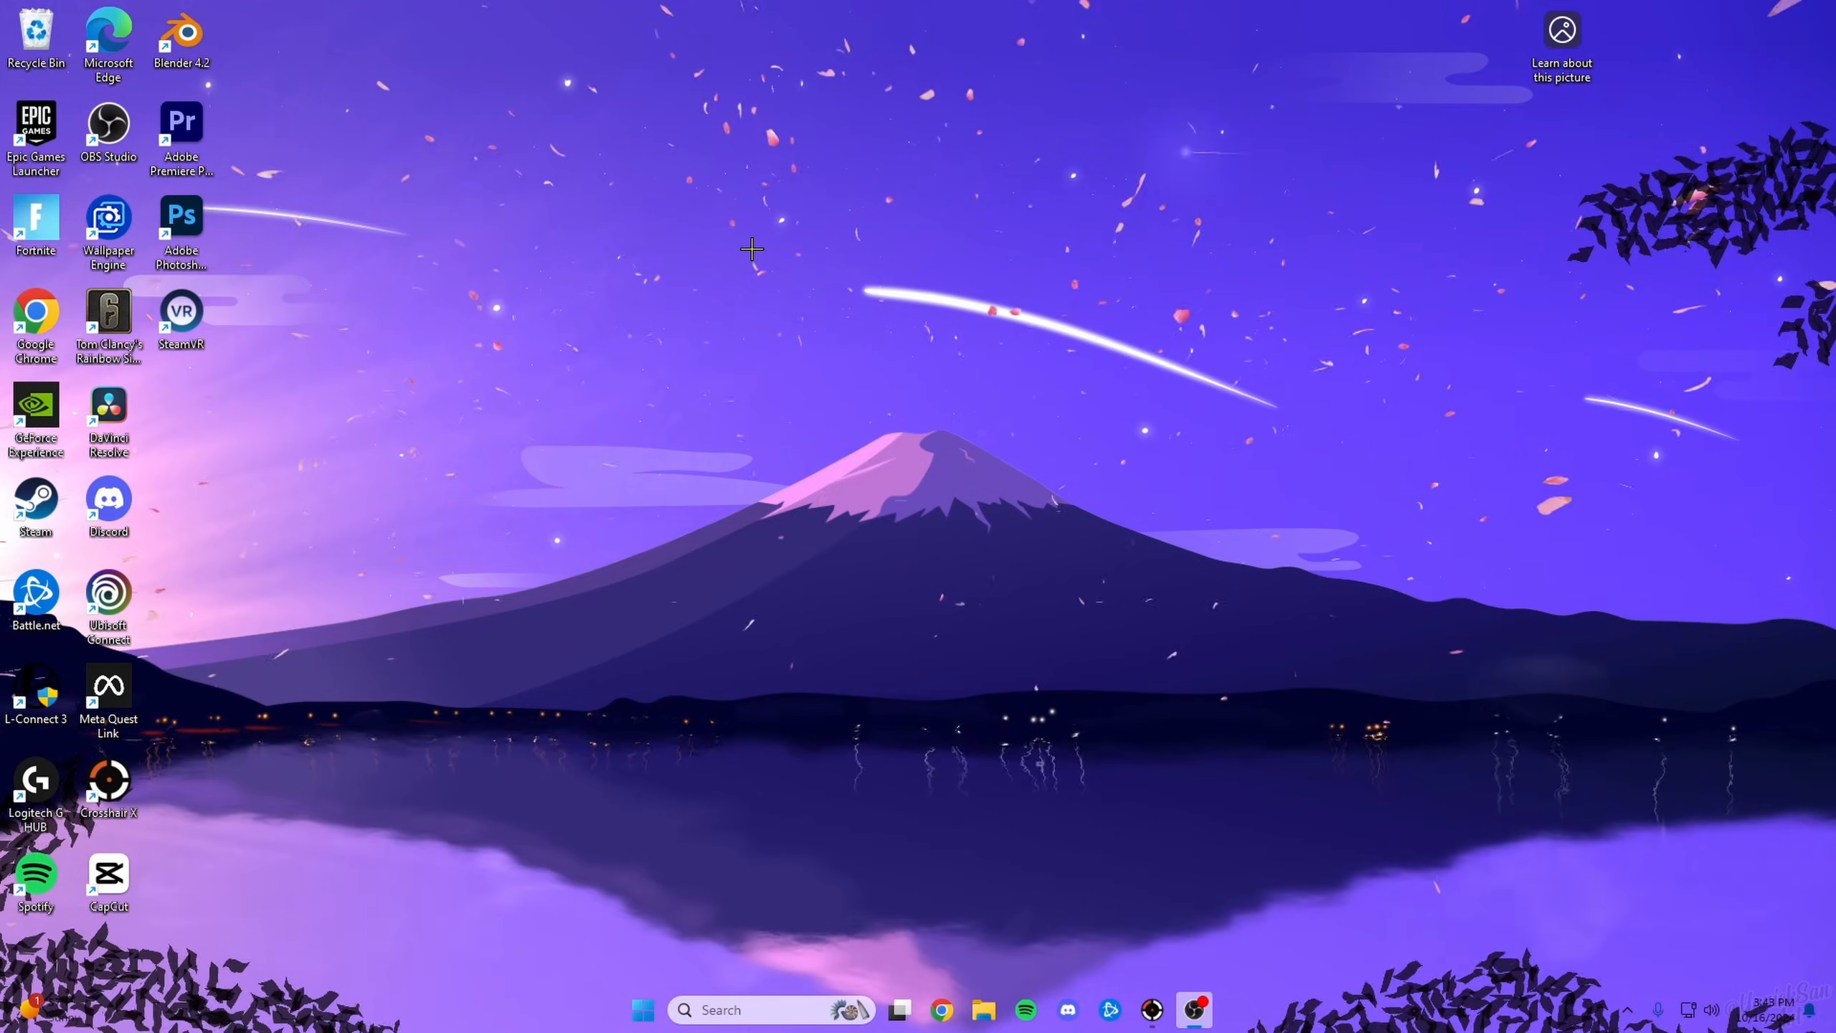